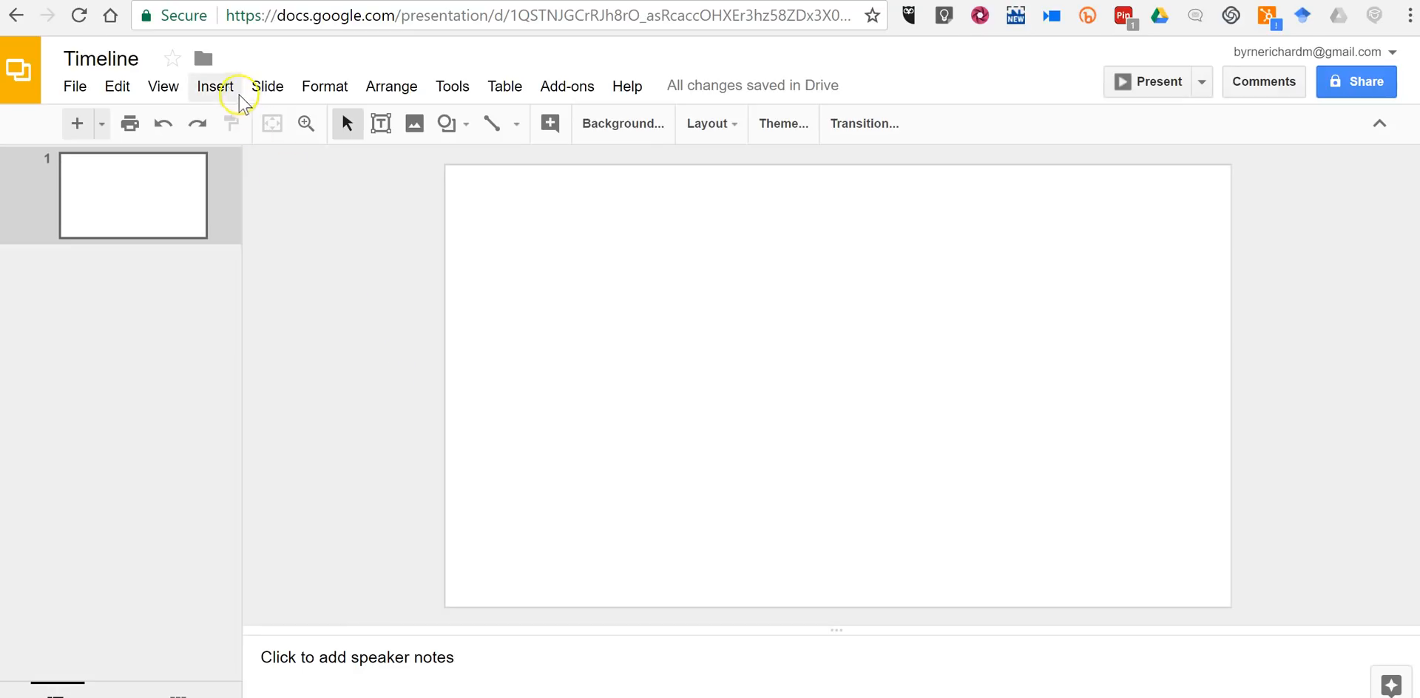
# - Open the Diagram options from the Insert menu to show the timeline templates
pyautogui.click(215, 85)
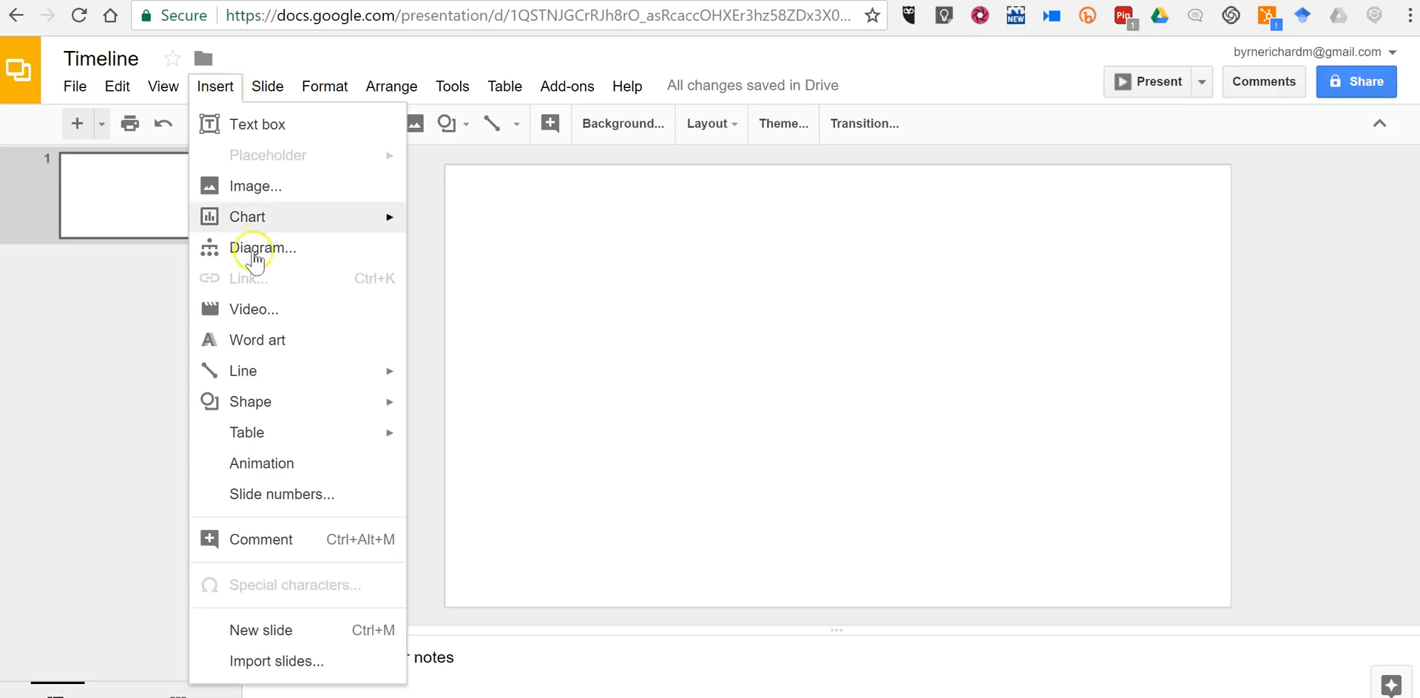
pyautogui.click(263, 248)
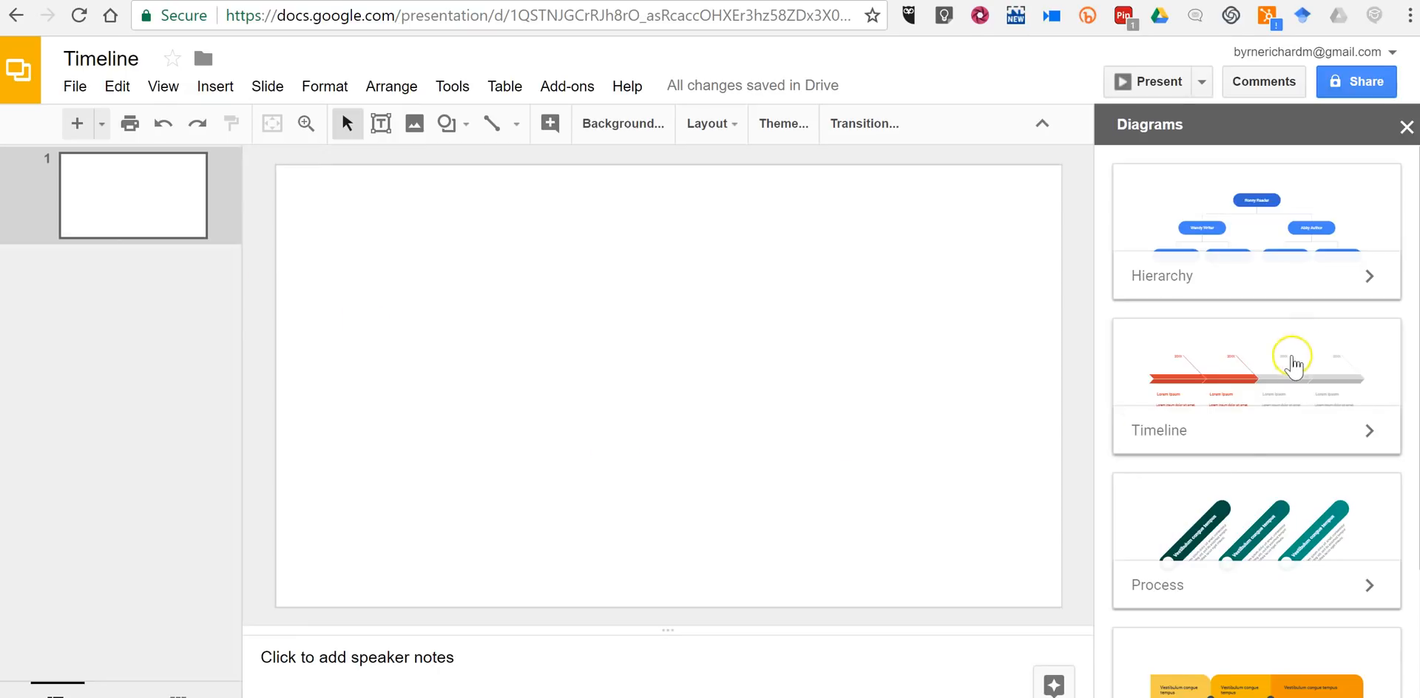
pyautogui.moveTo(1275, 468)
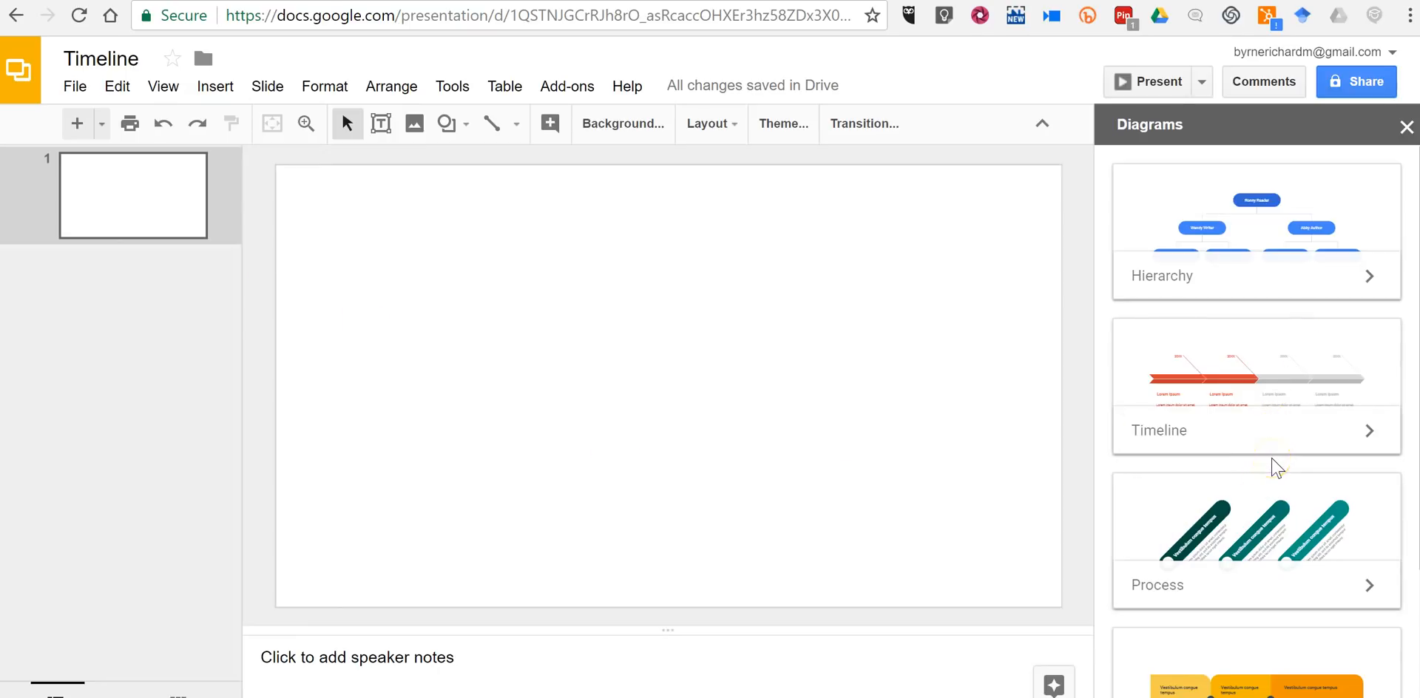
pyautogui.moveTo(1275, 399)
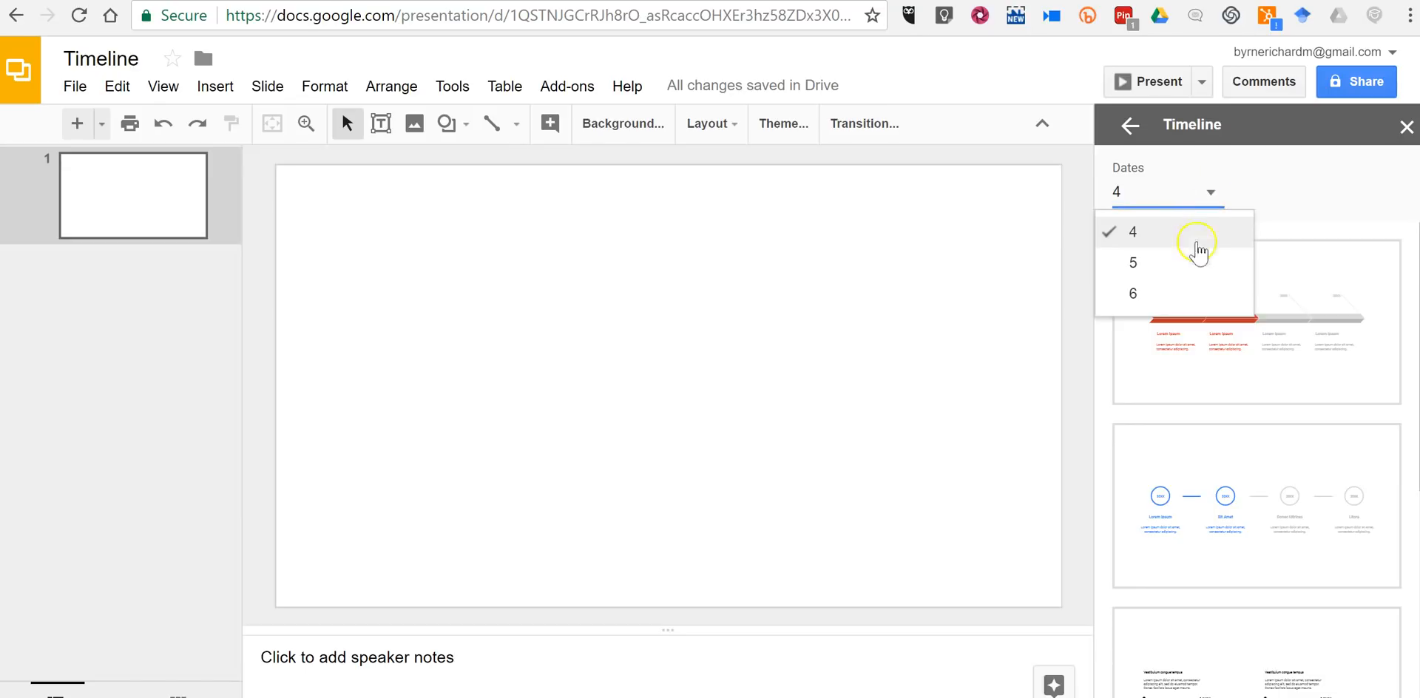
pyautogui.moveTo(1193, 299)
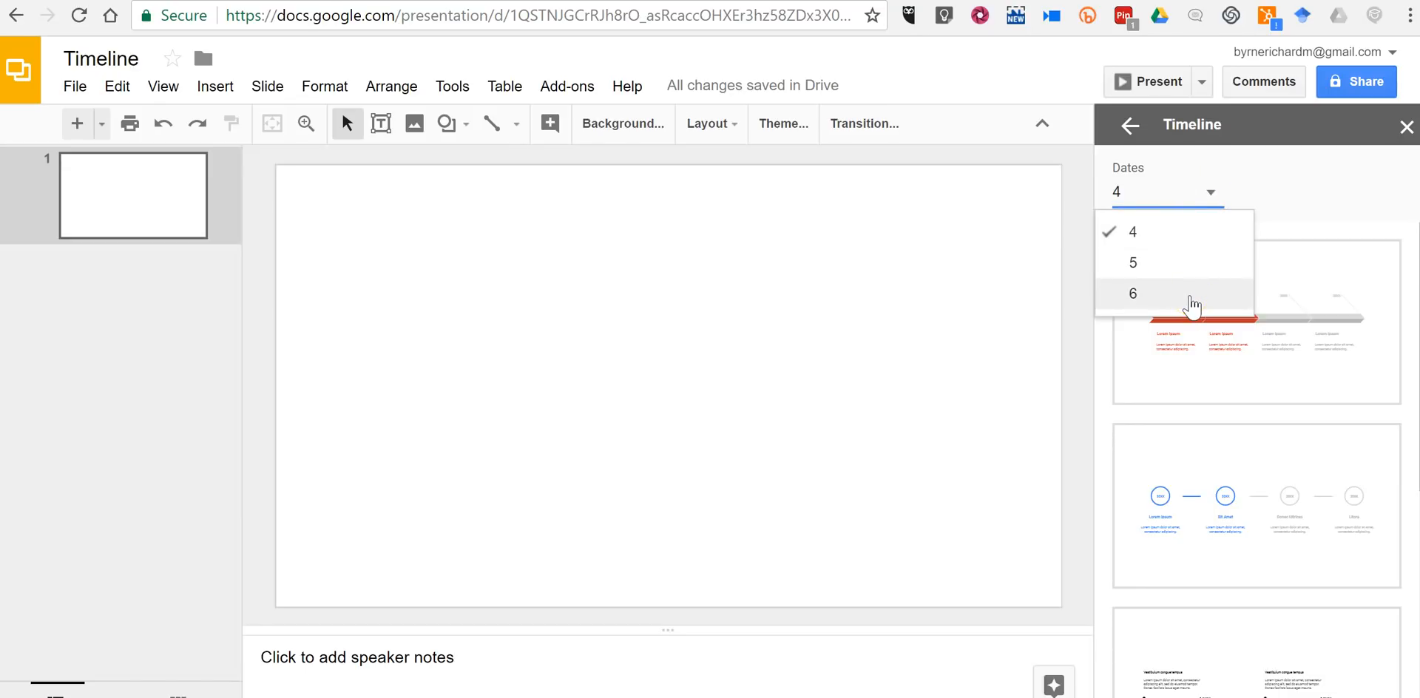
pyautogui.moveTo(1170, 233)
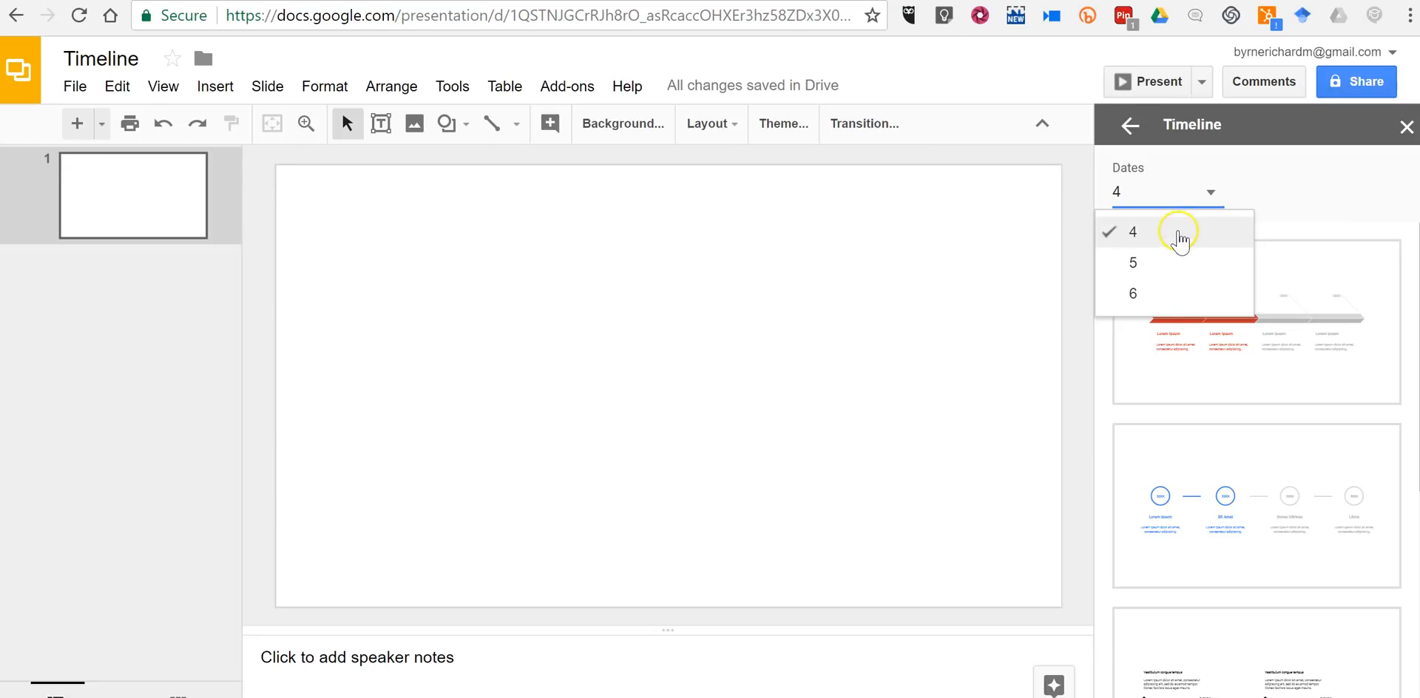
# - Keep four dates and insert the red chevron timeline template onto the slide
pyautogui.click(1132, 232)
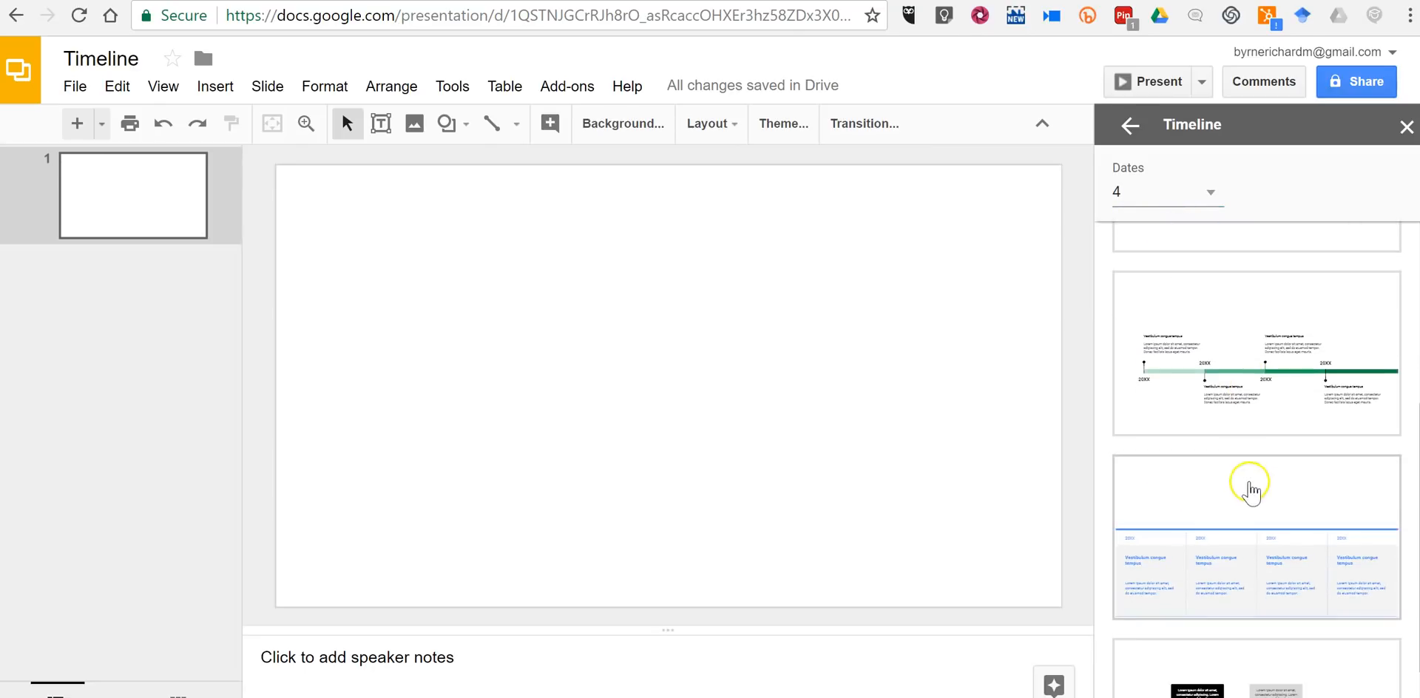
pyautogui.scroll(-3)
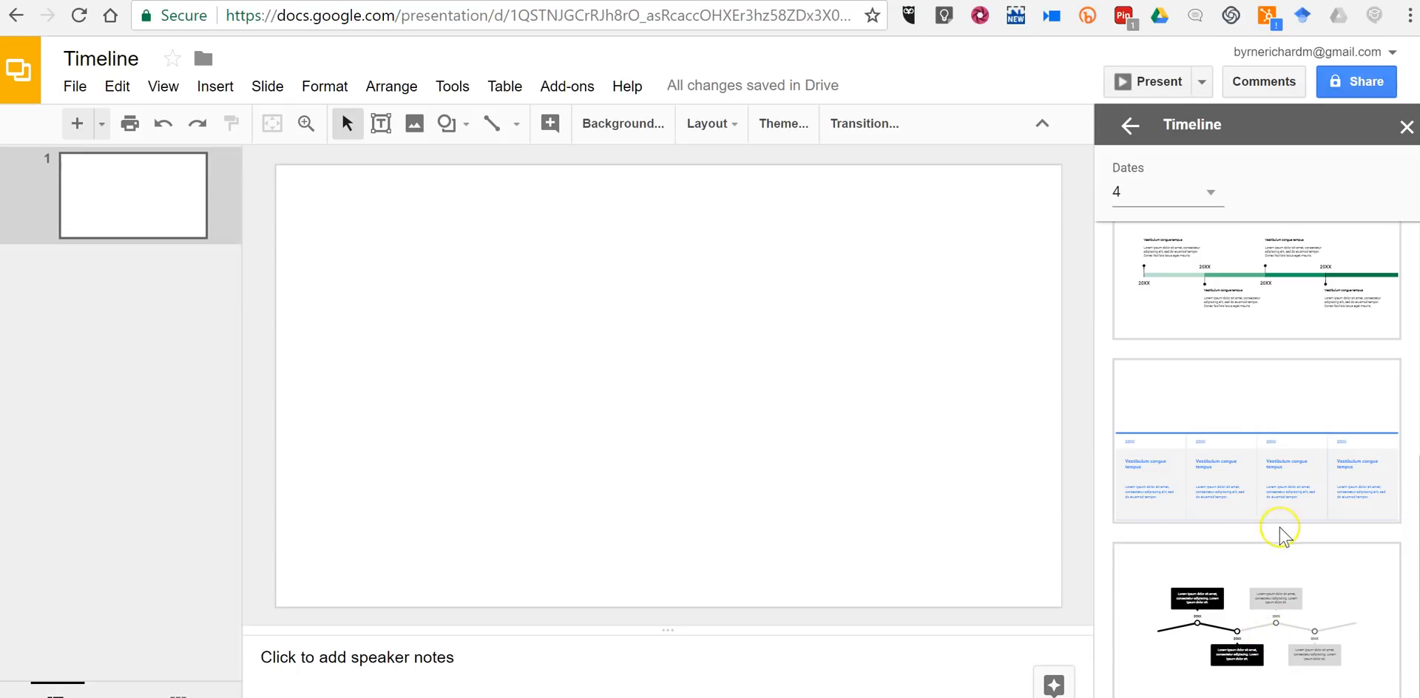
pyautogui.scroll(3)
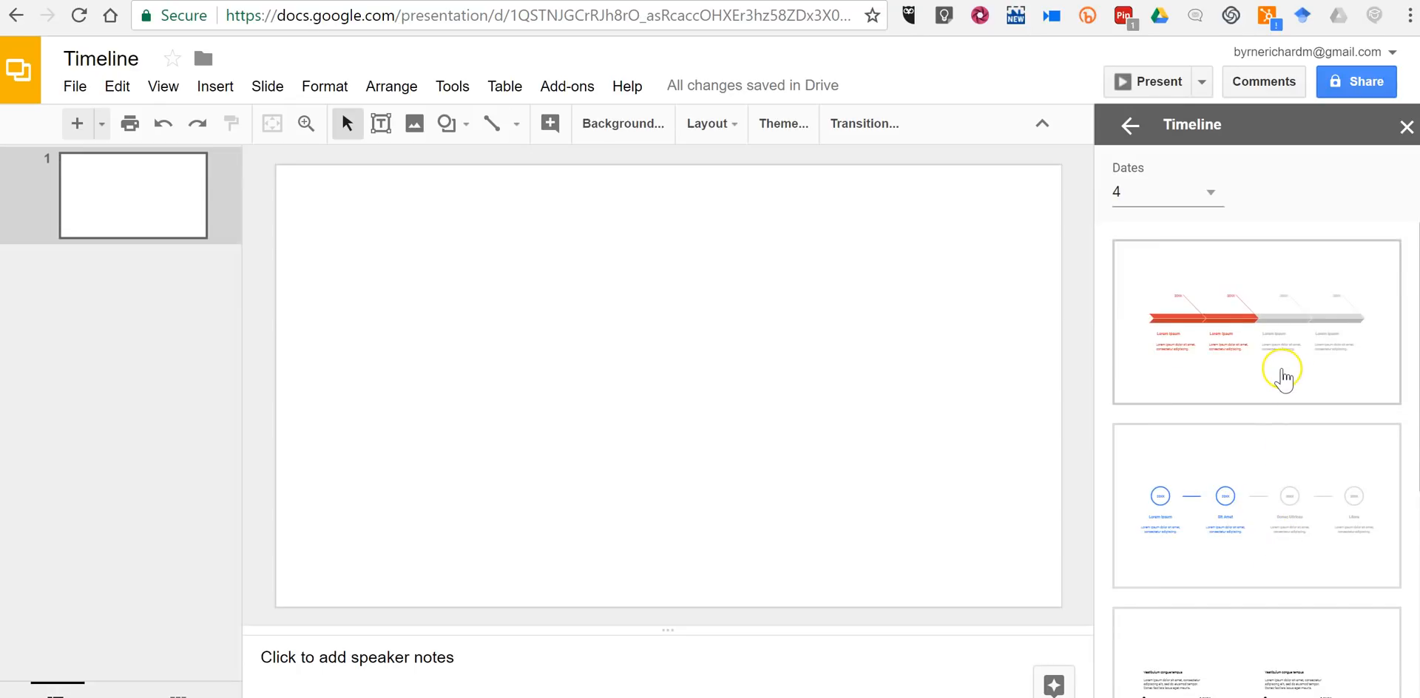
pyautogui.click(1256, 322)
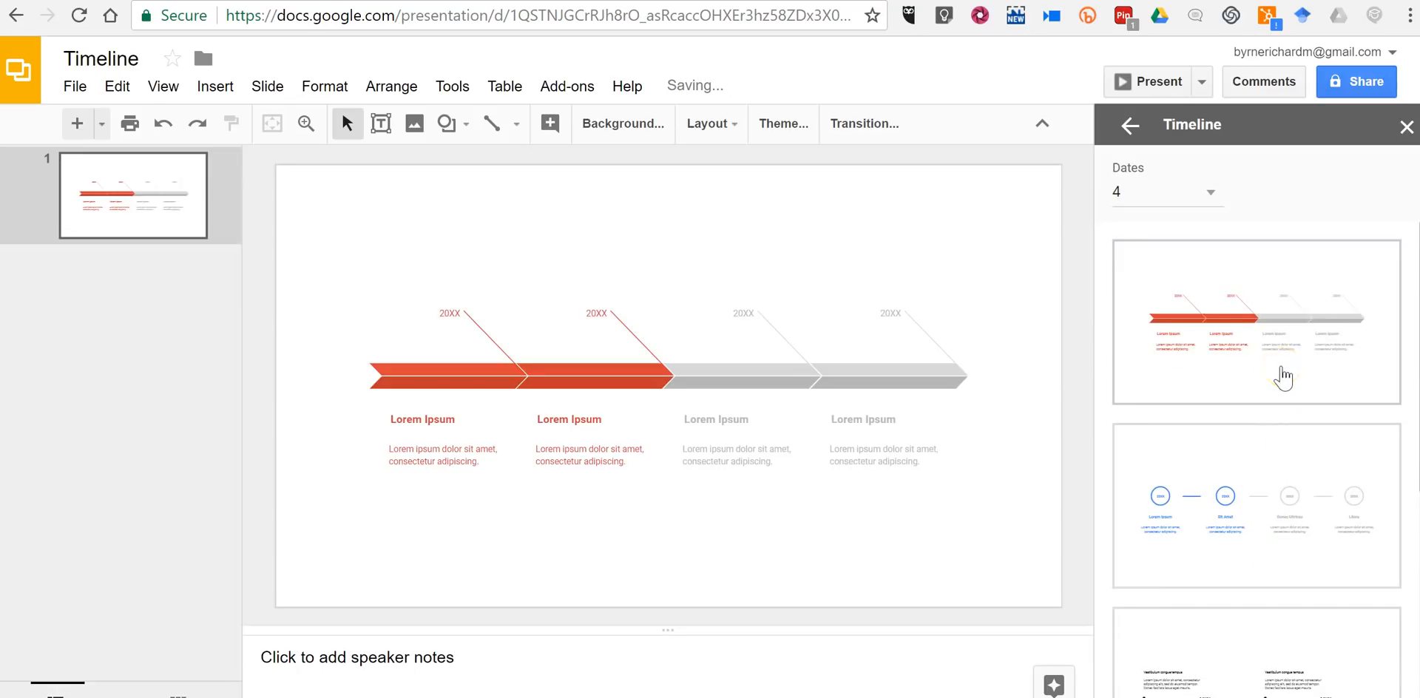
# - Give the first timeline segment's shapes black outlines at 3px weight
pyautogui.click(444, 376)
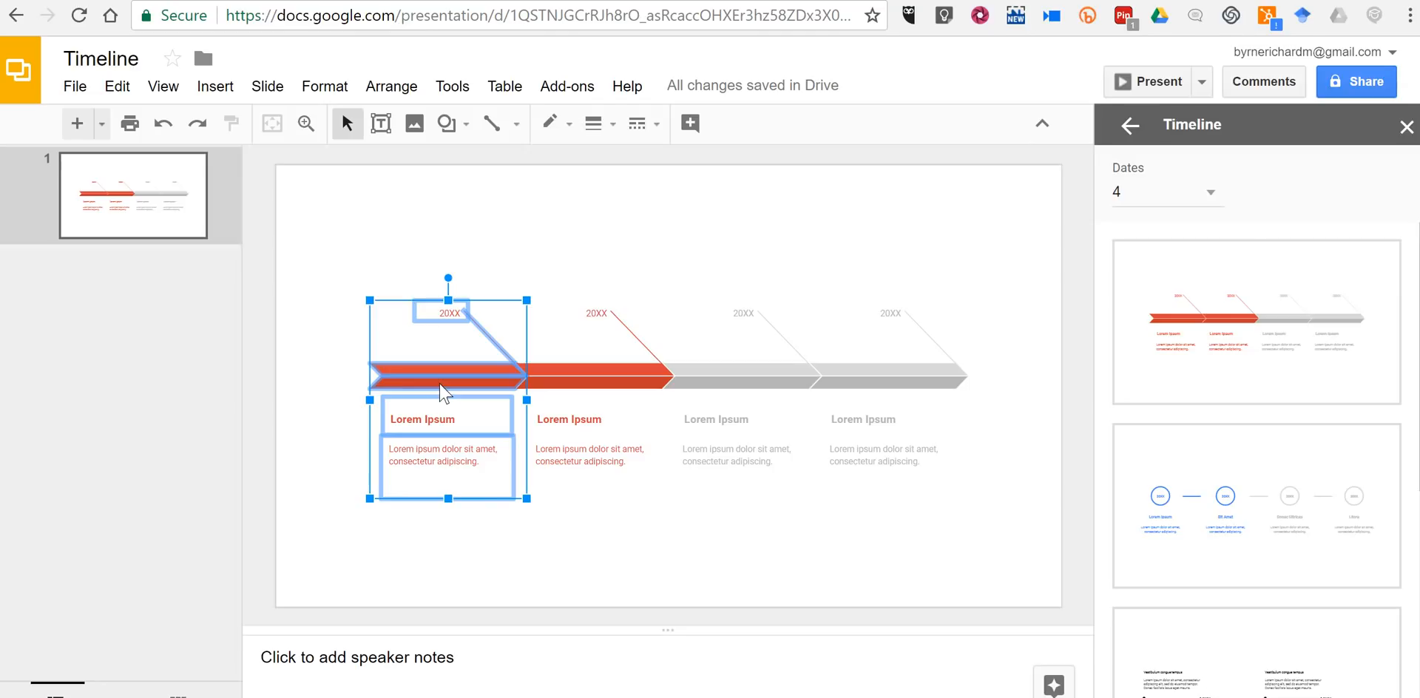
pyautogui.click(550, 124)
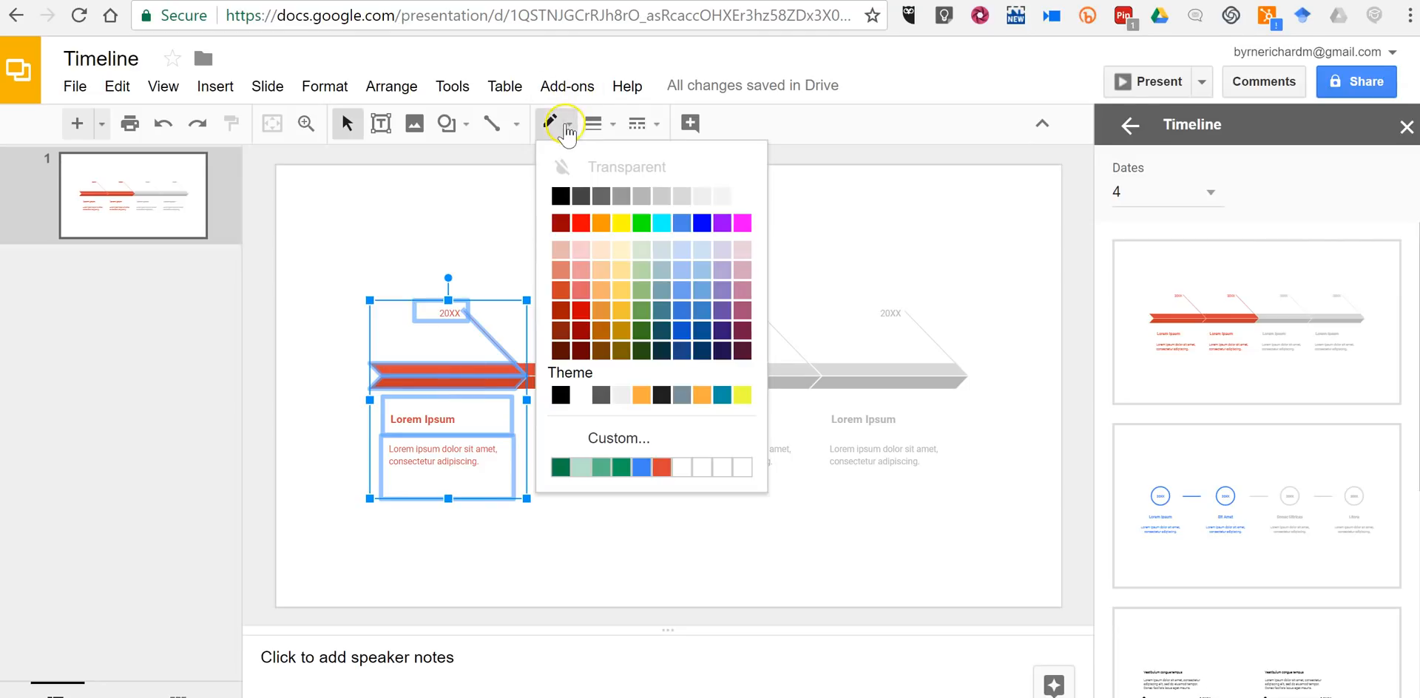
pyautogui.click(560, 195)
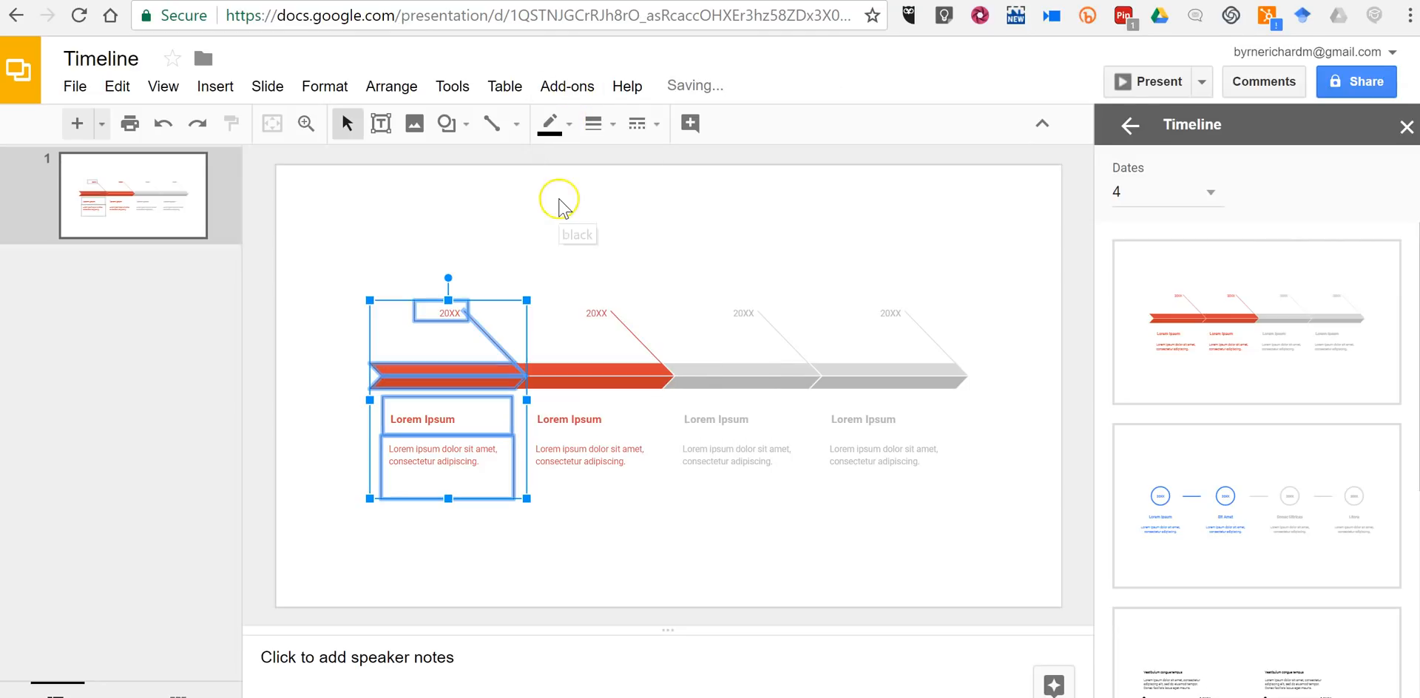
pyautogui.moveTo(592, 124)
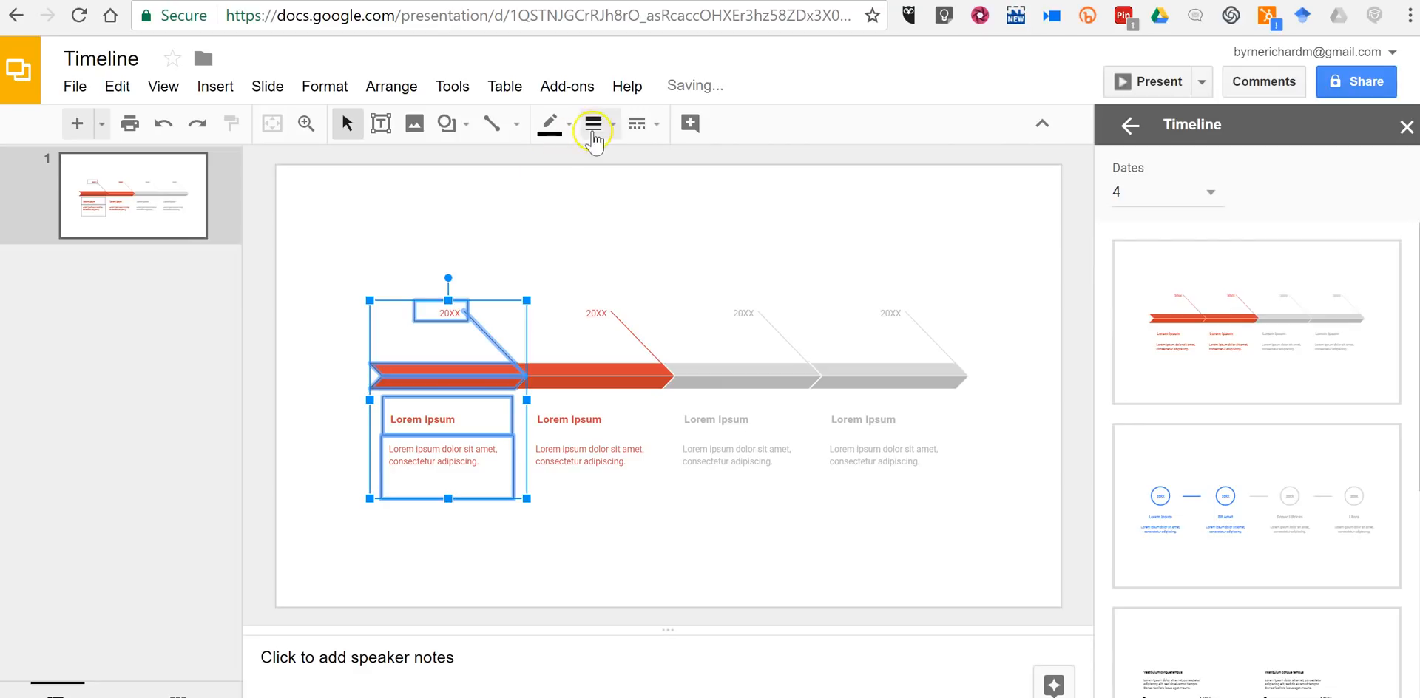
pyautogui.click(592, 123)
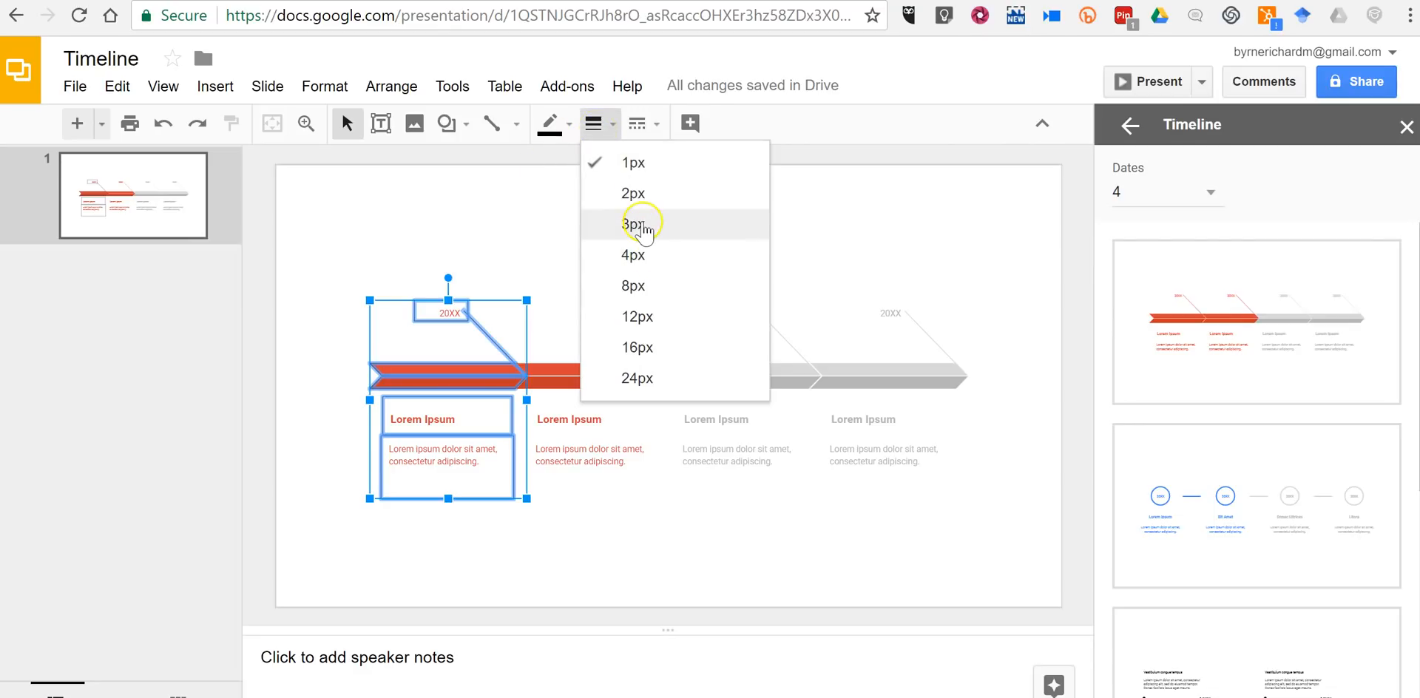
pyautogui.click(633, 224)
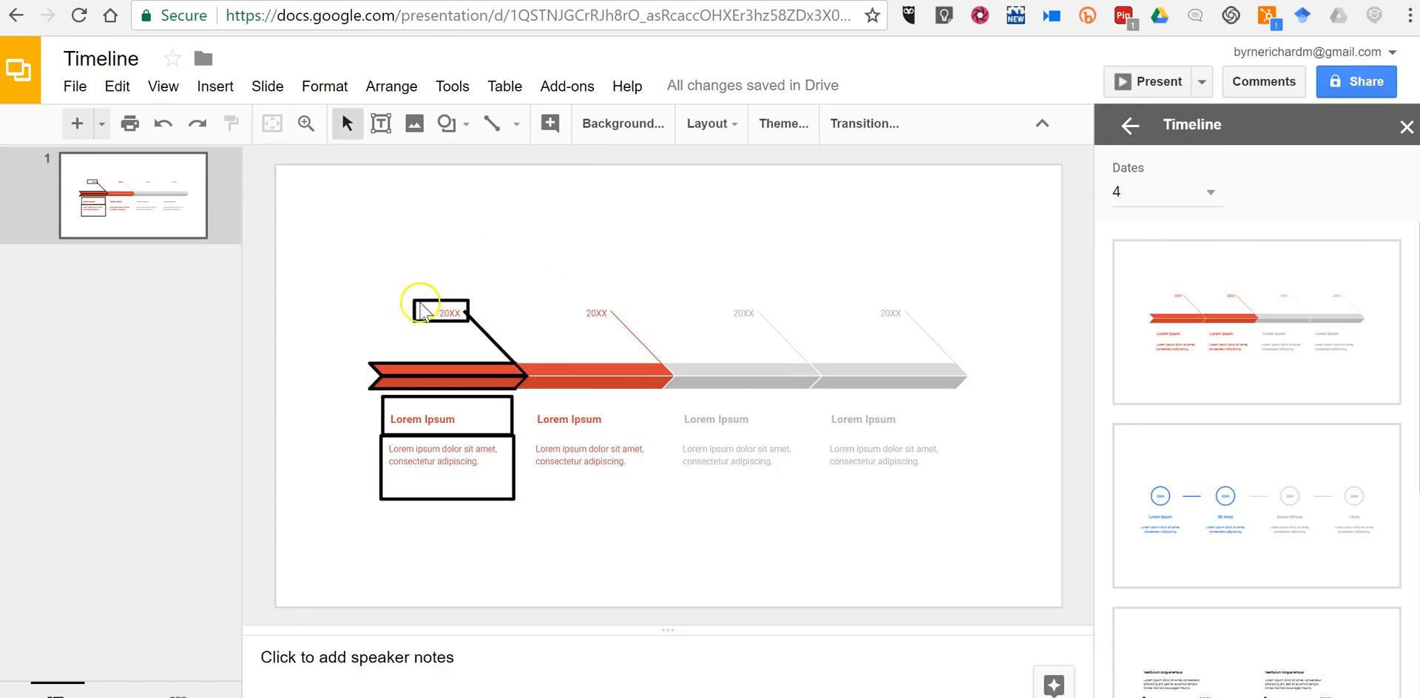
# - Drag the first segment's top-left handle outward to enlarge its arrow and text boxes
pyautogui.click(444, 371)
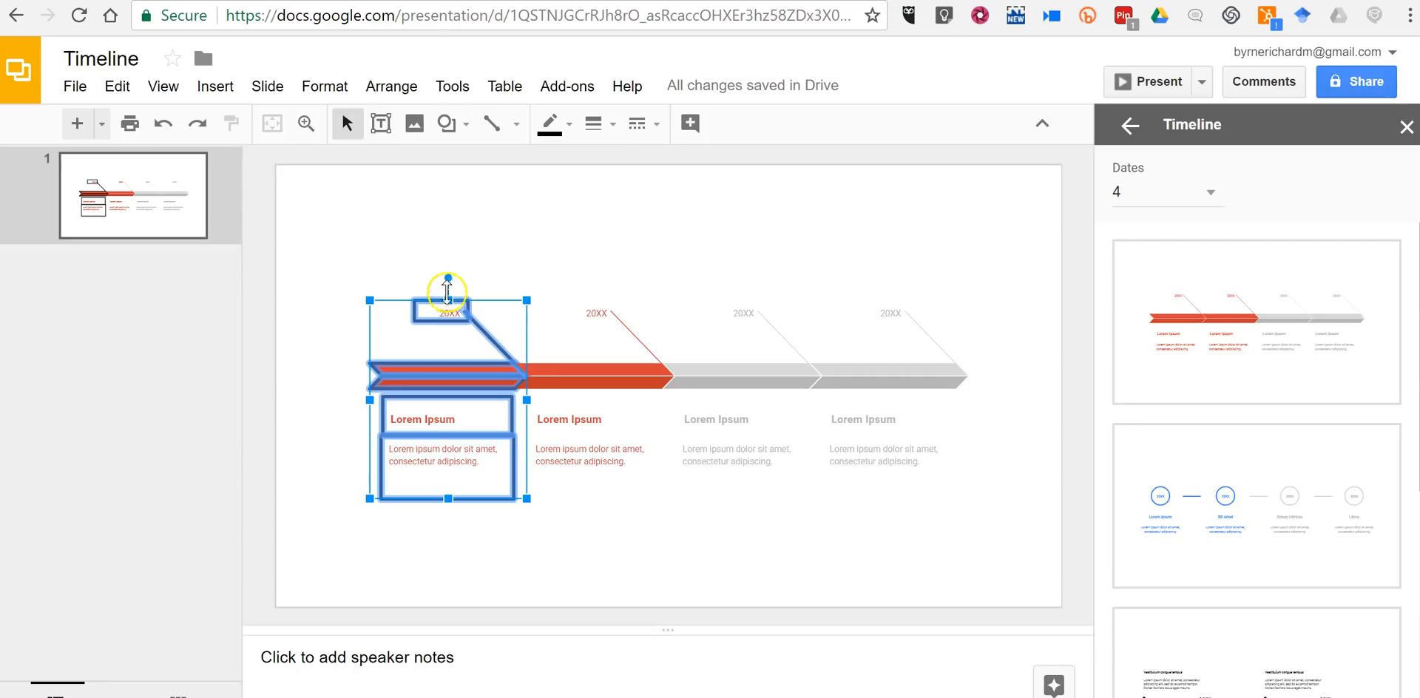
pyautogui.moveTo(444, 292); pyautogui.dragTo(369, 263)
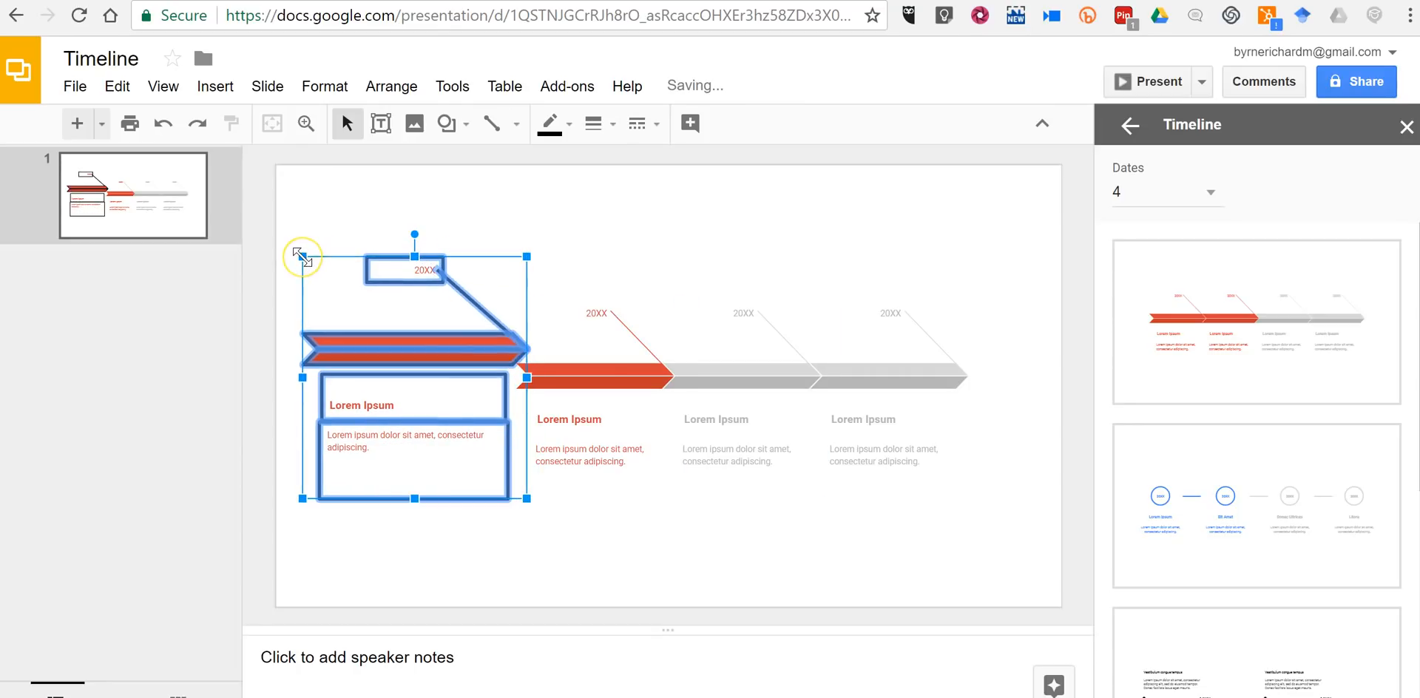
pyautogui.moveTo(371, 270)
pyautogui.write('04')
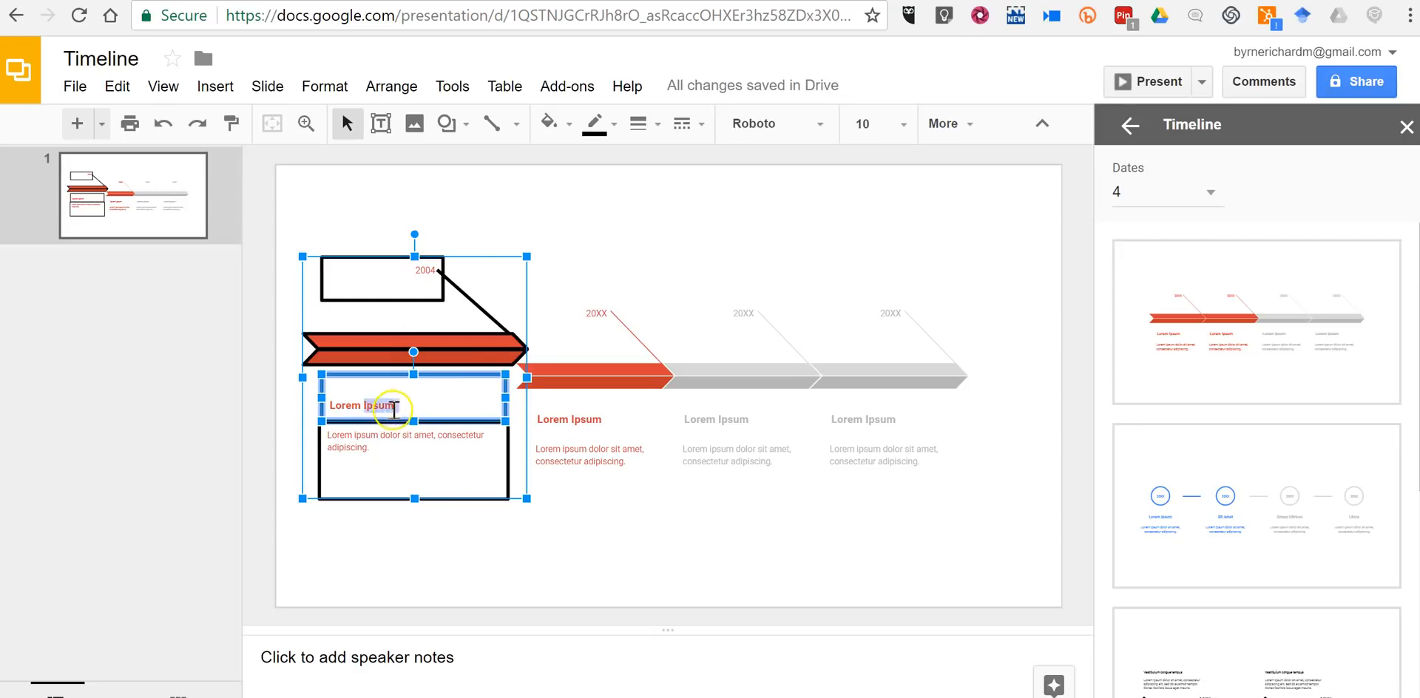
# - Type the 2004 heading 'Red Sox Win!' and begin the caption 'First World Series victory in'
pyautogui.write('RED')
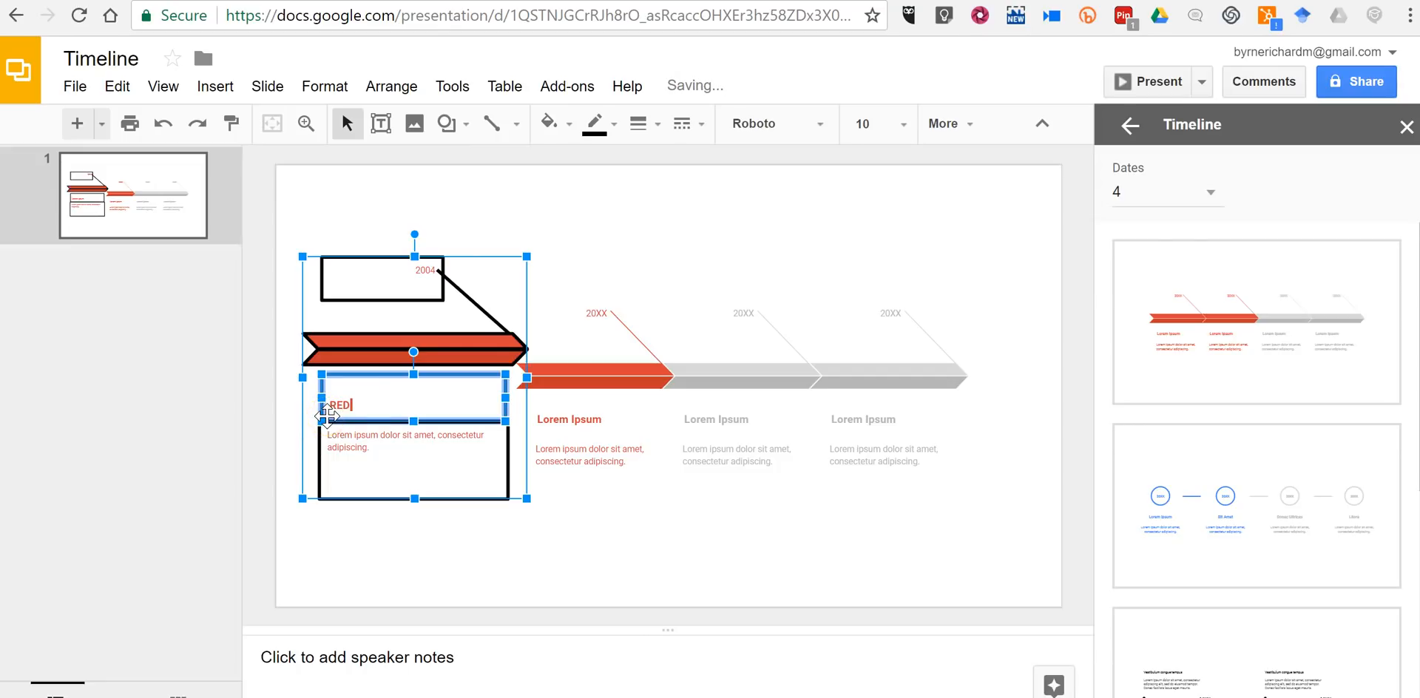
pyautogui.write('sO')
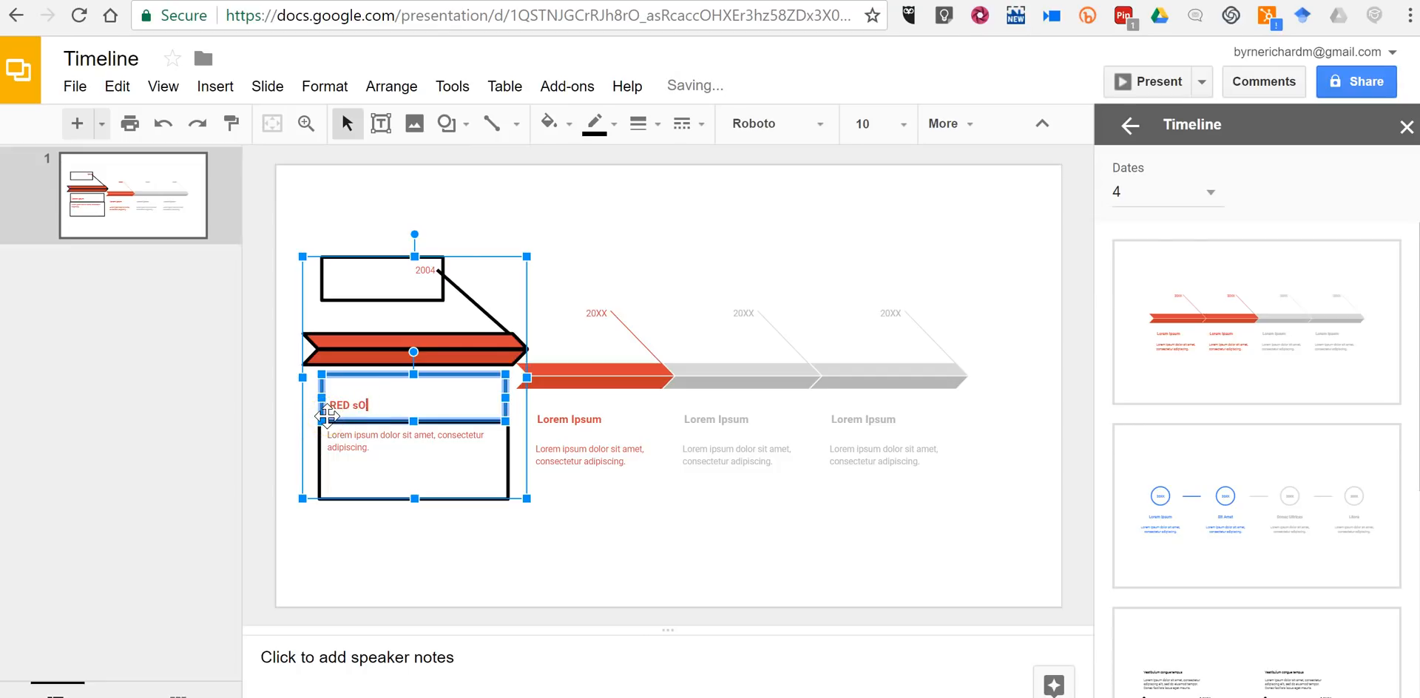
pyautogui.write('x')
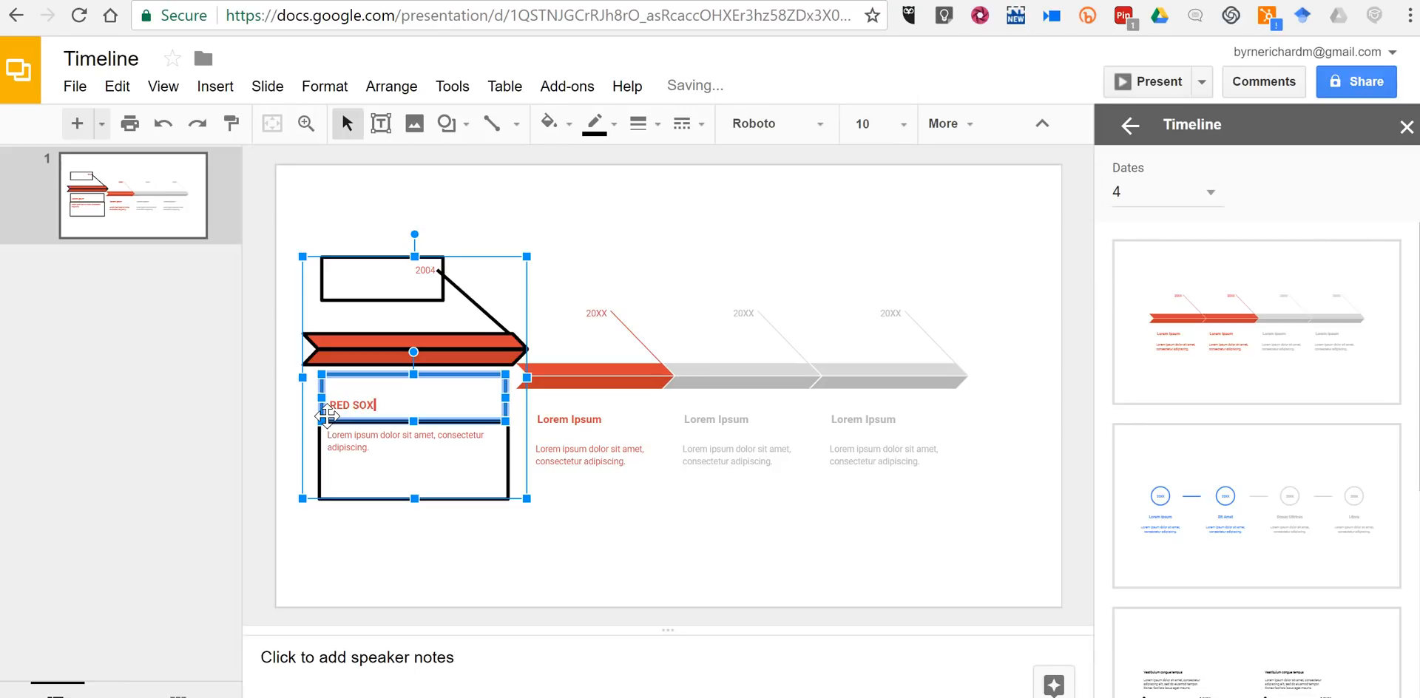
pyautogui.write('Win')
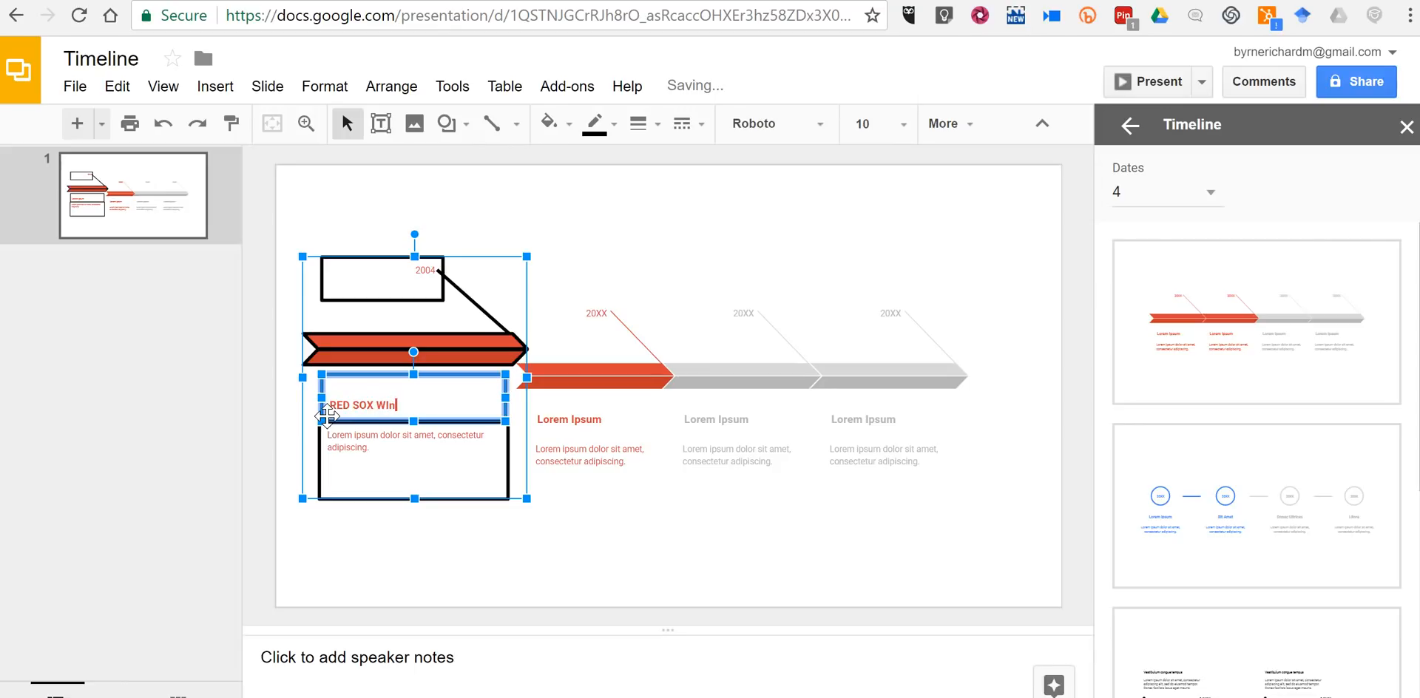
pyautogui.write('!')
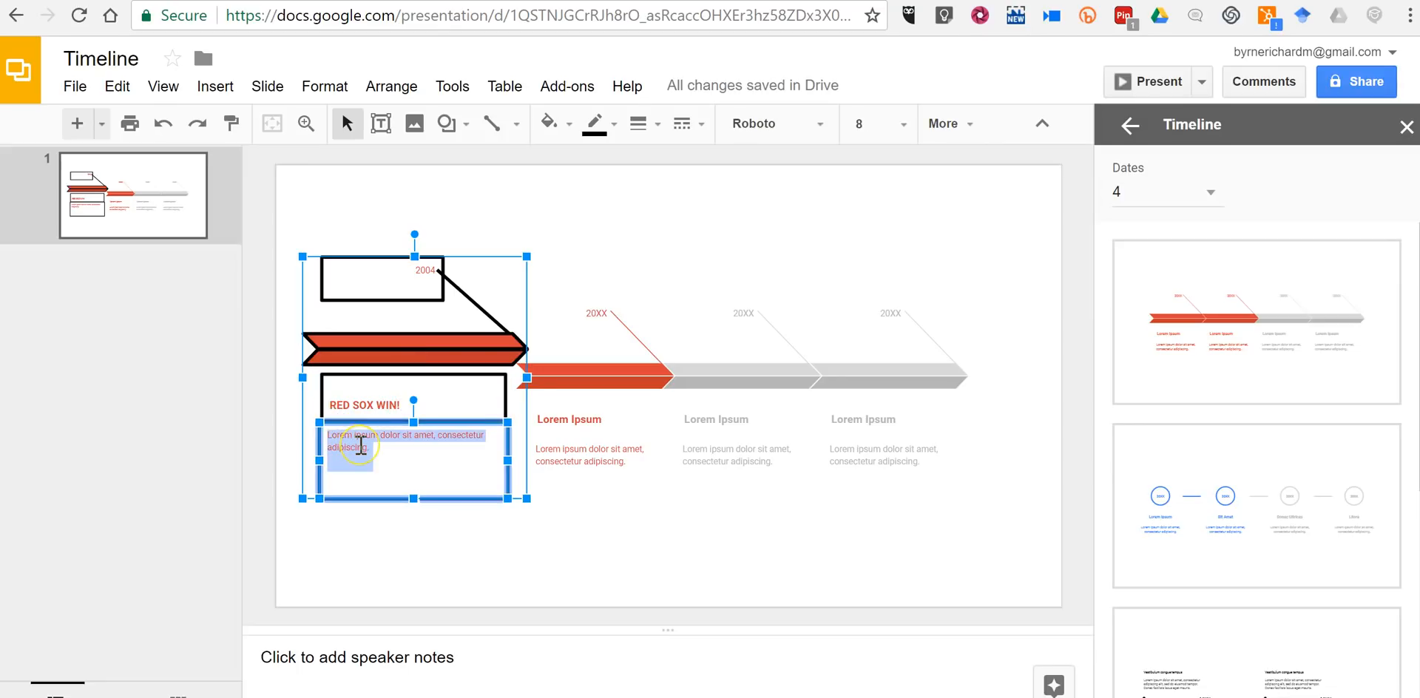
pyautogui.write('First')
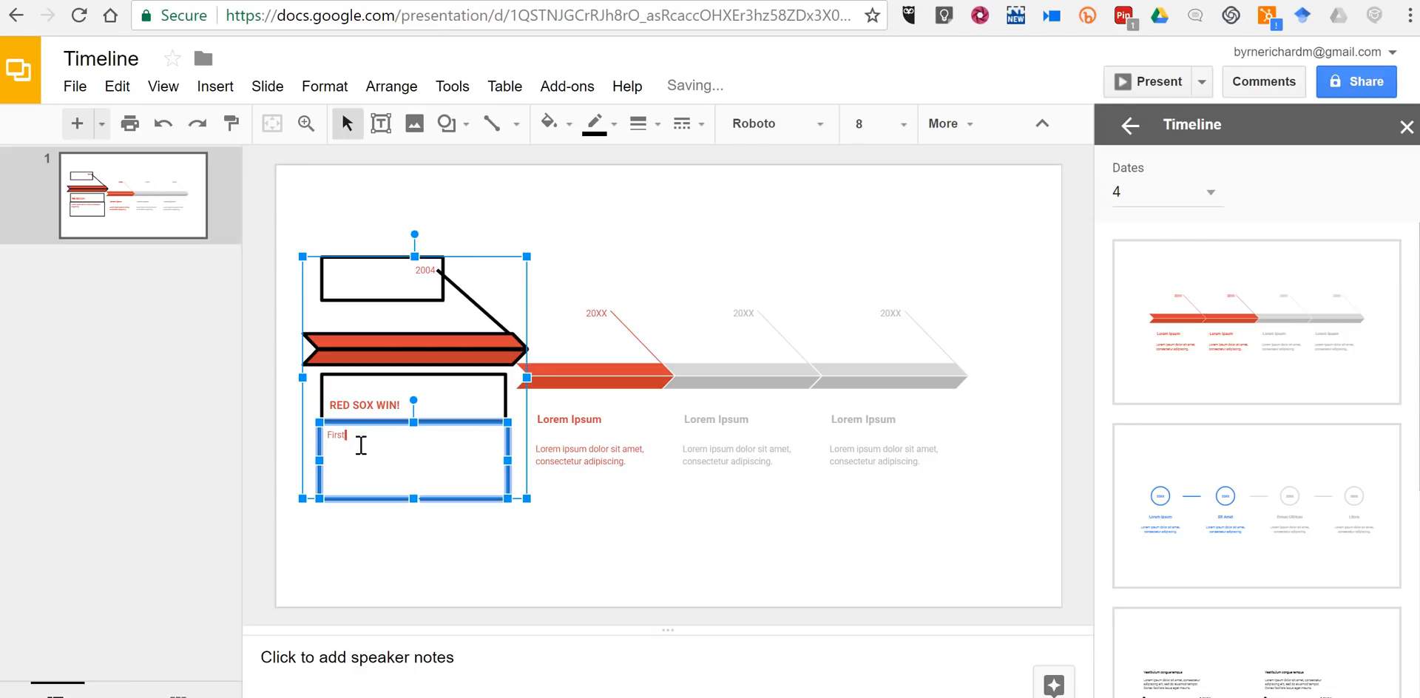
pyautogui.write('World Series')
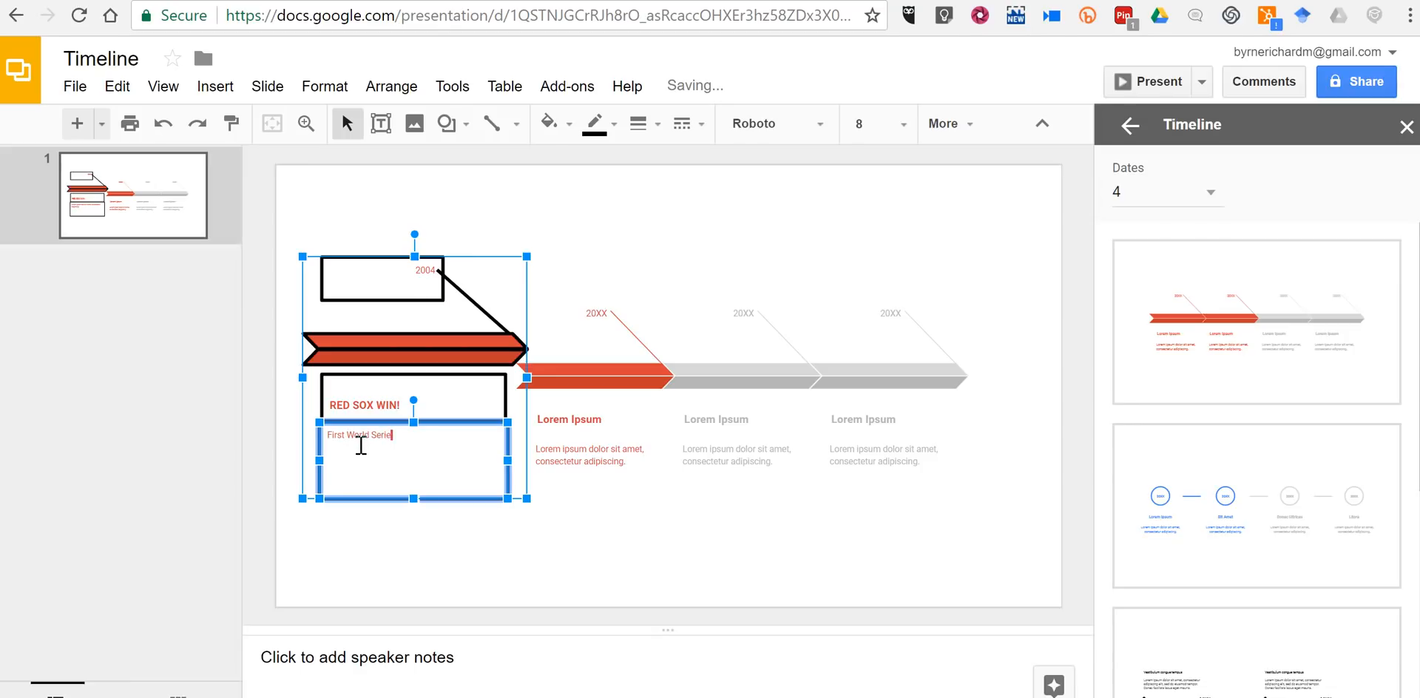
pyautogui.write('vic')
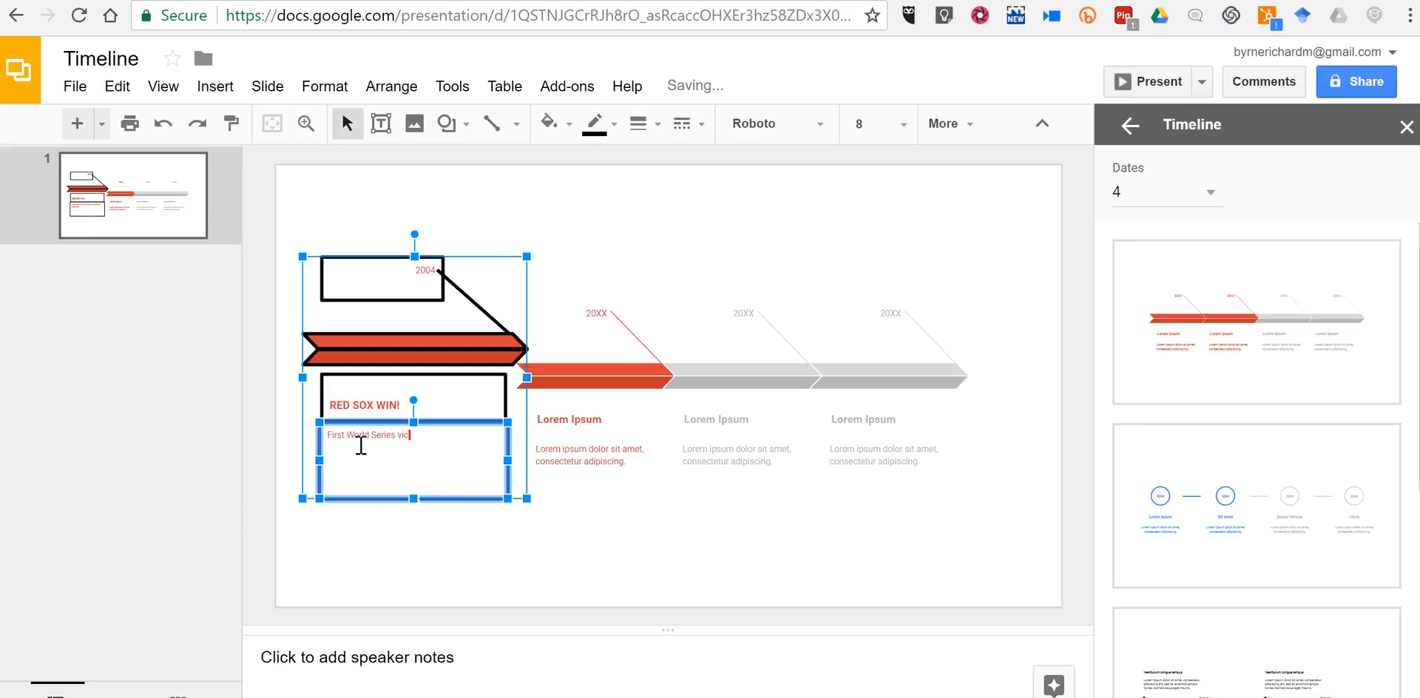
pyautogui.write('tory in')
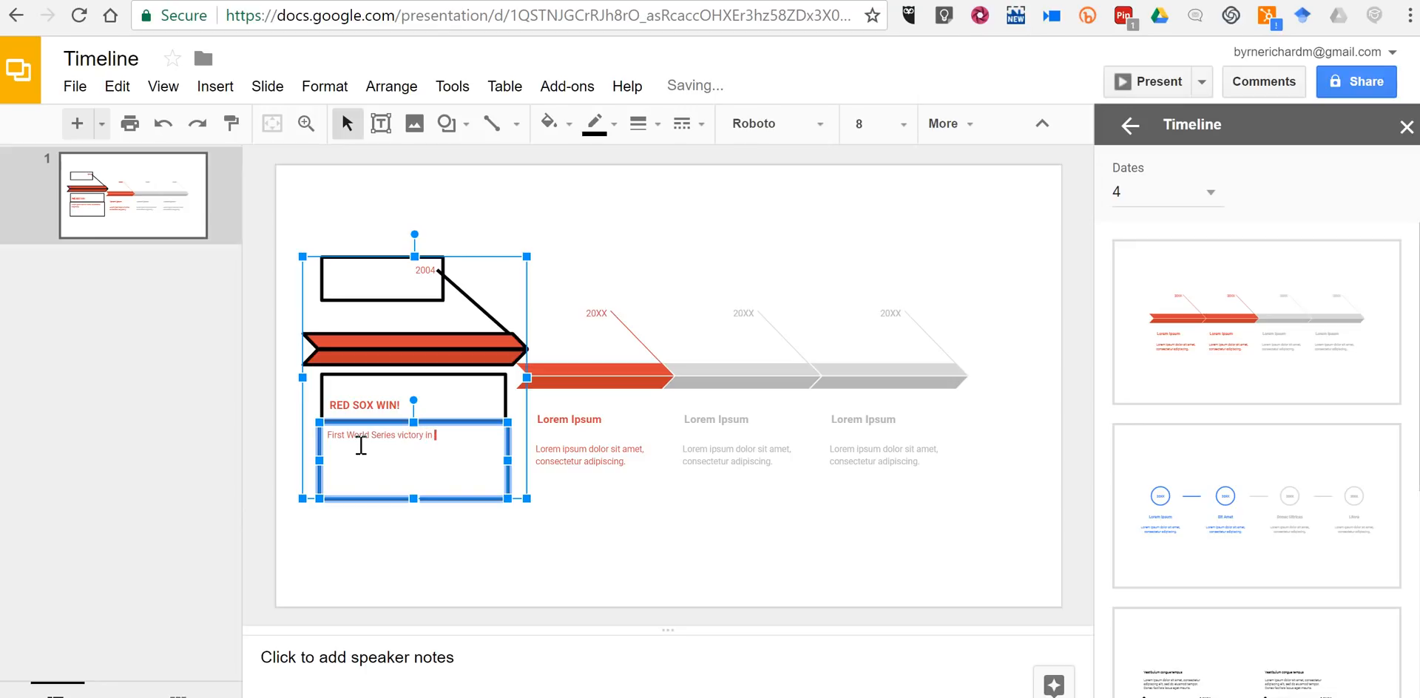
# - Finish the caption with '86 years.', set it to 12 pt, and shift the second column
pyautogui.write('86 years.')
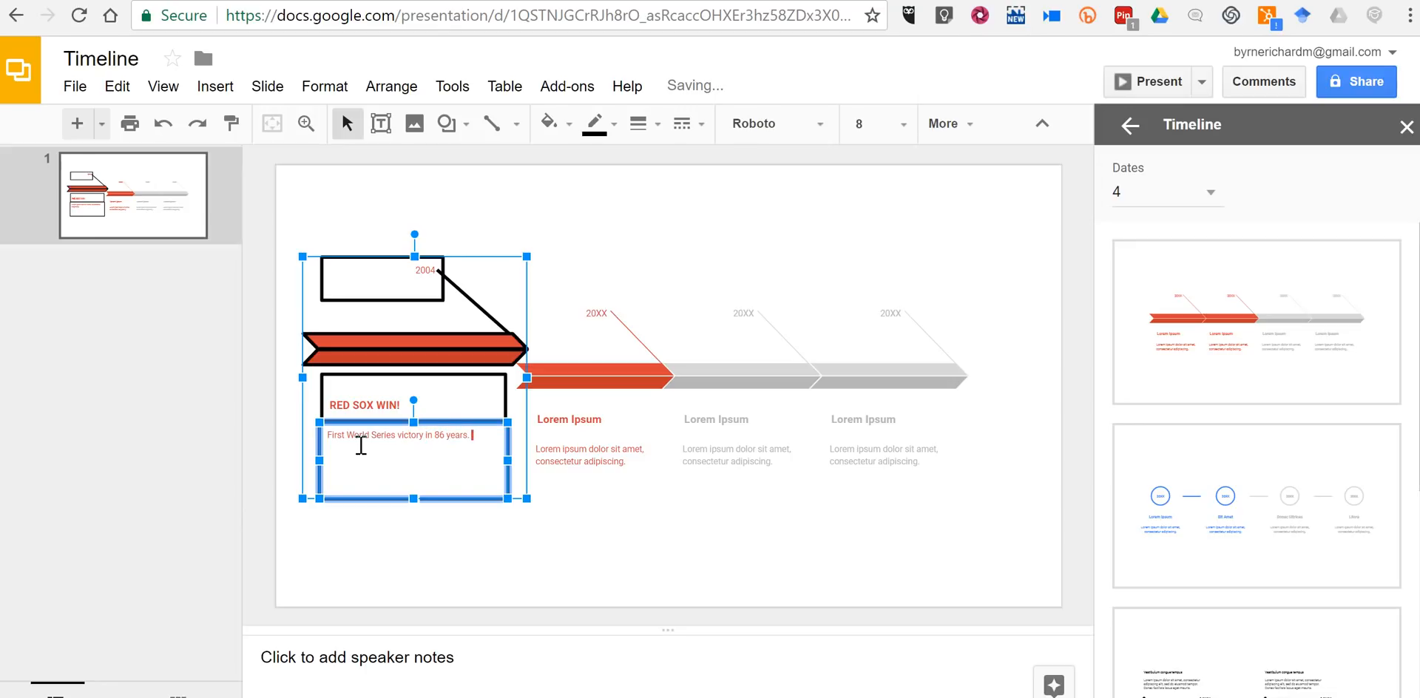
pyautogui.tripleClick(396, 434)
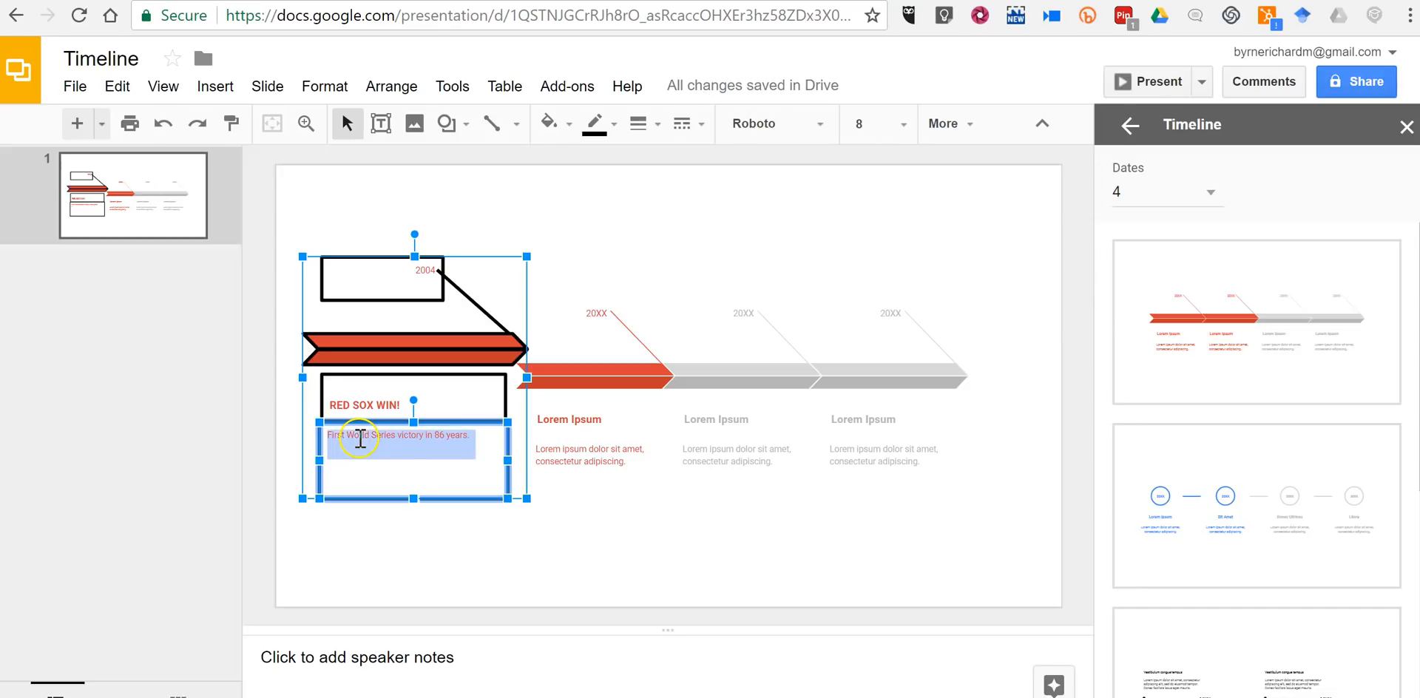
pyautogui.click(871, 124)
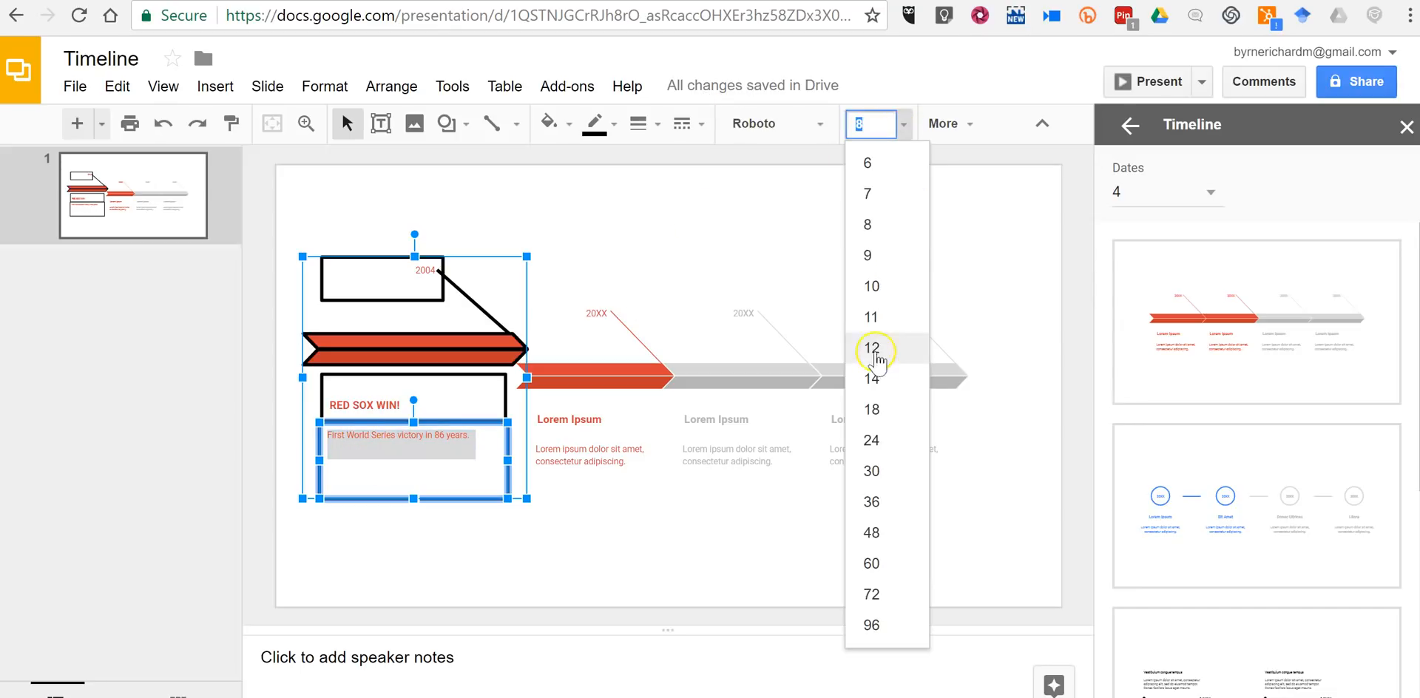
pyautogui.click(868, 348)
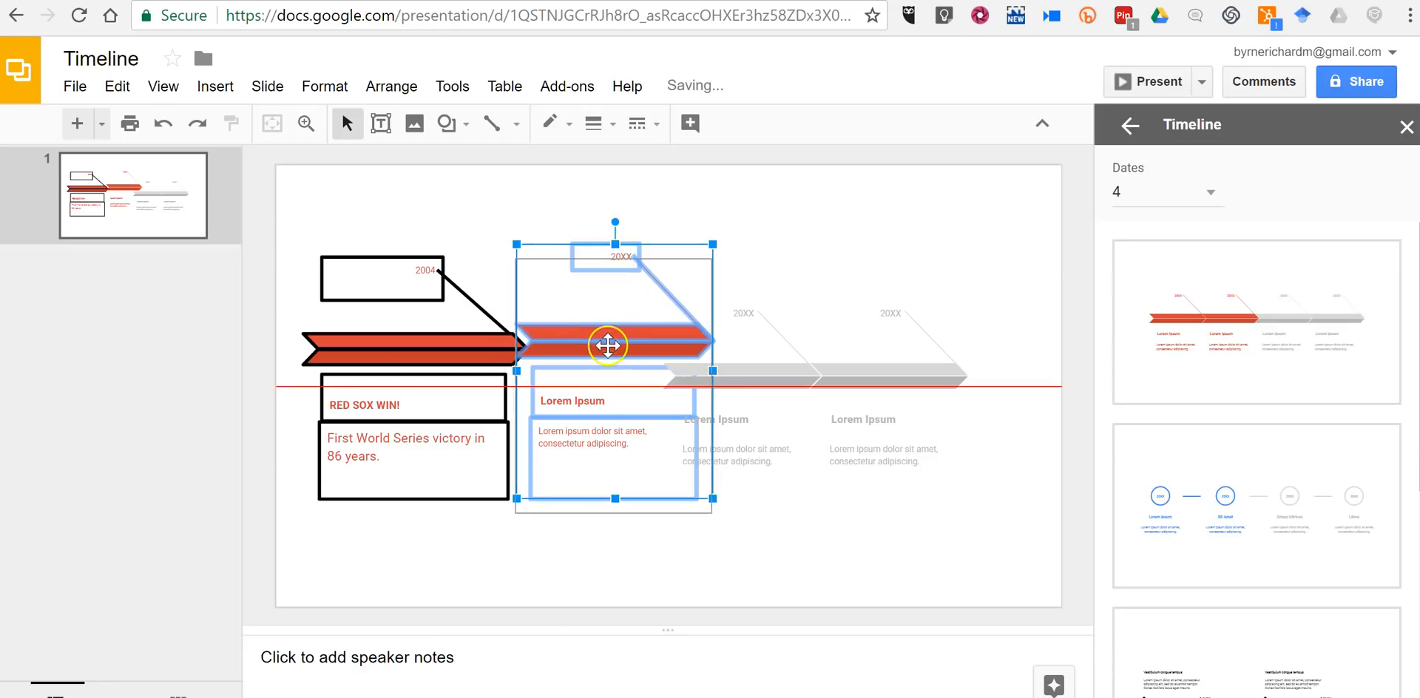
pyautogui.moveTo(609, 345); pyautogui.dragTo(608, 362)
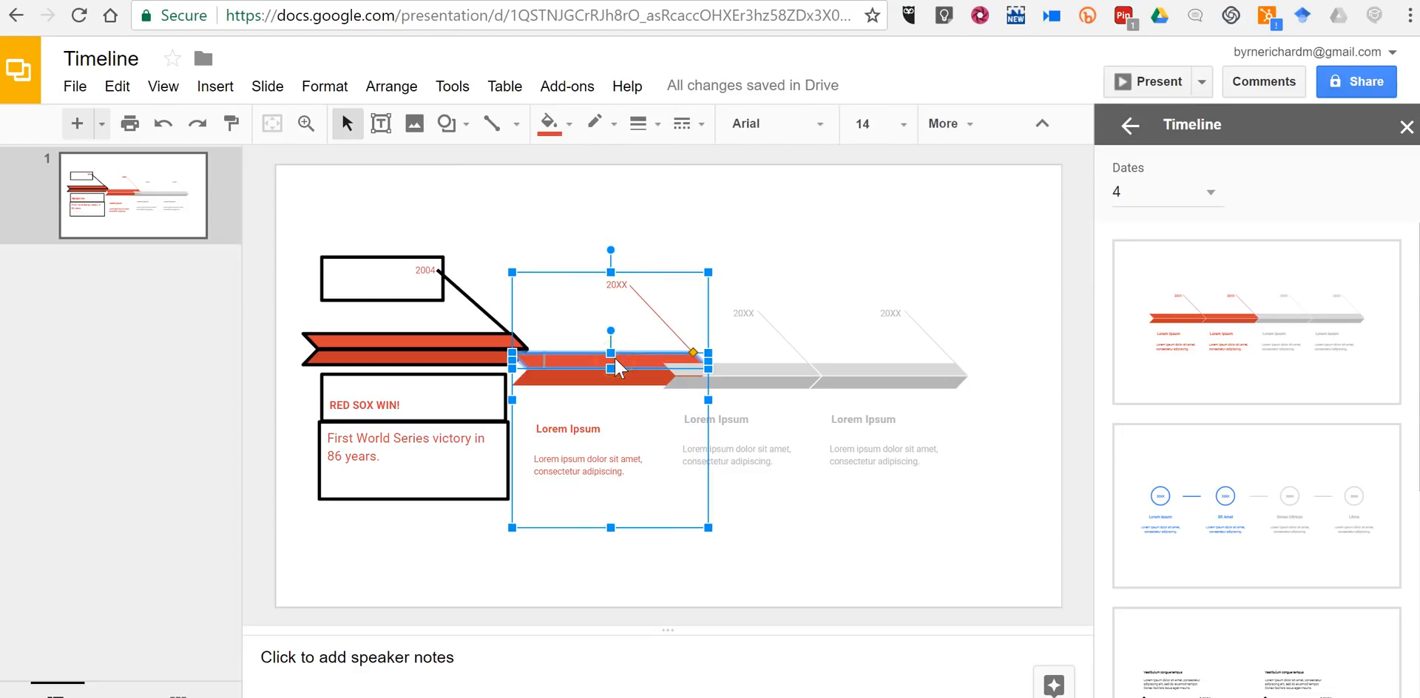
# - Fill the second timeline arrow with green and adjust its placement
pyautogui.click(547, 123)
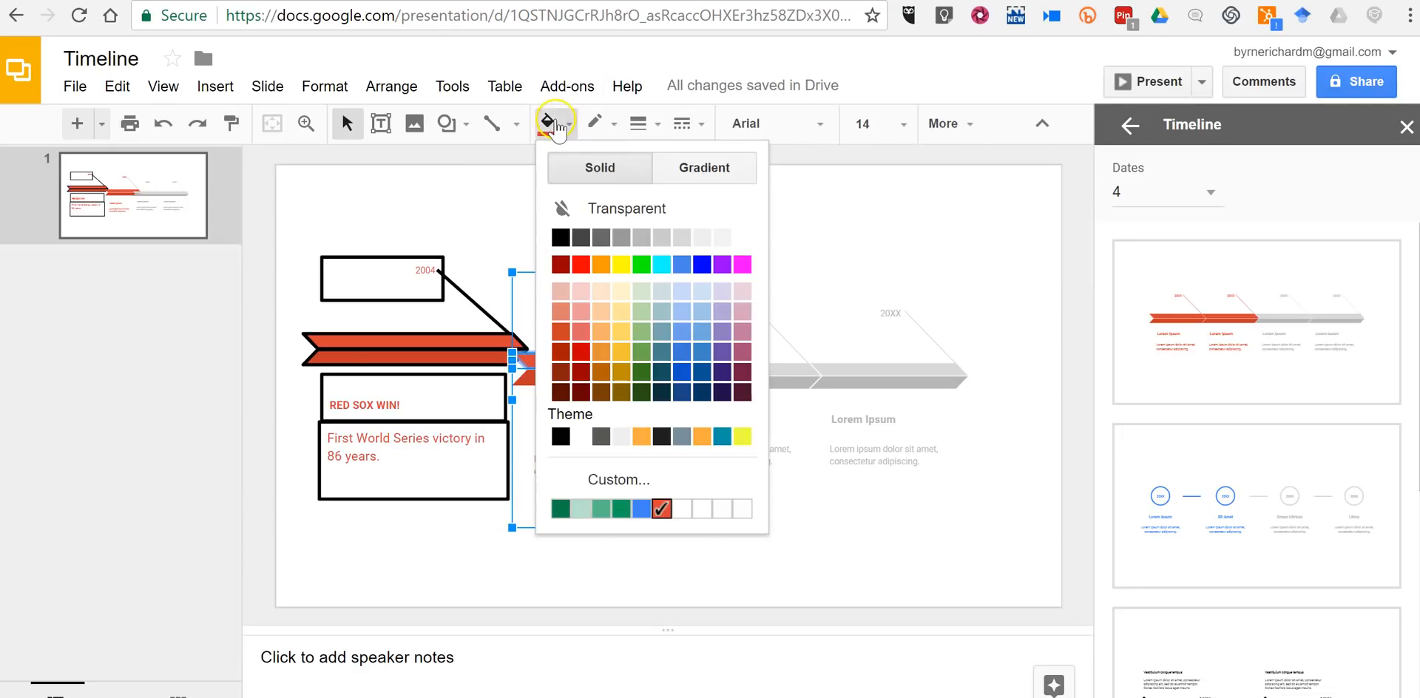
pyautogui.moveTo(638, 265)
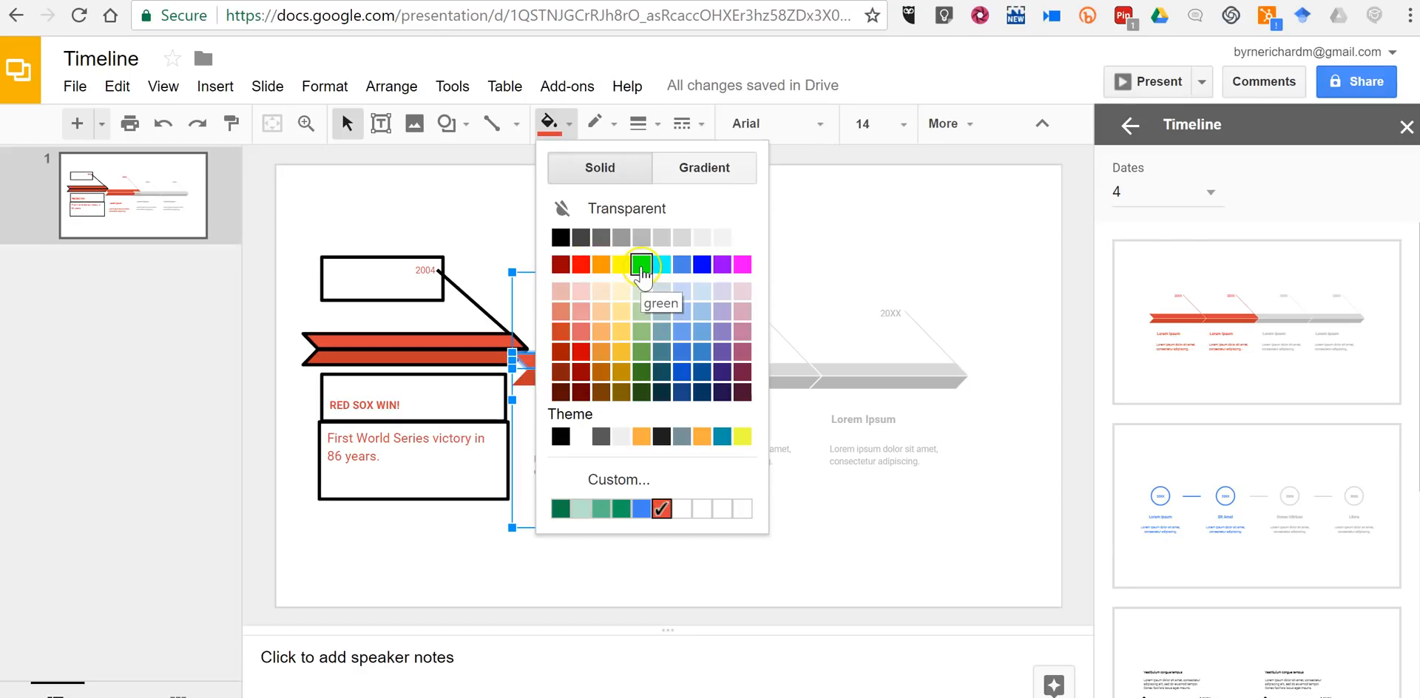
pyautogui.click(638, 264)
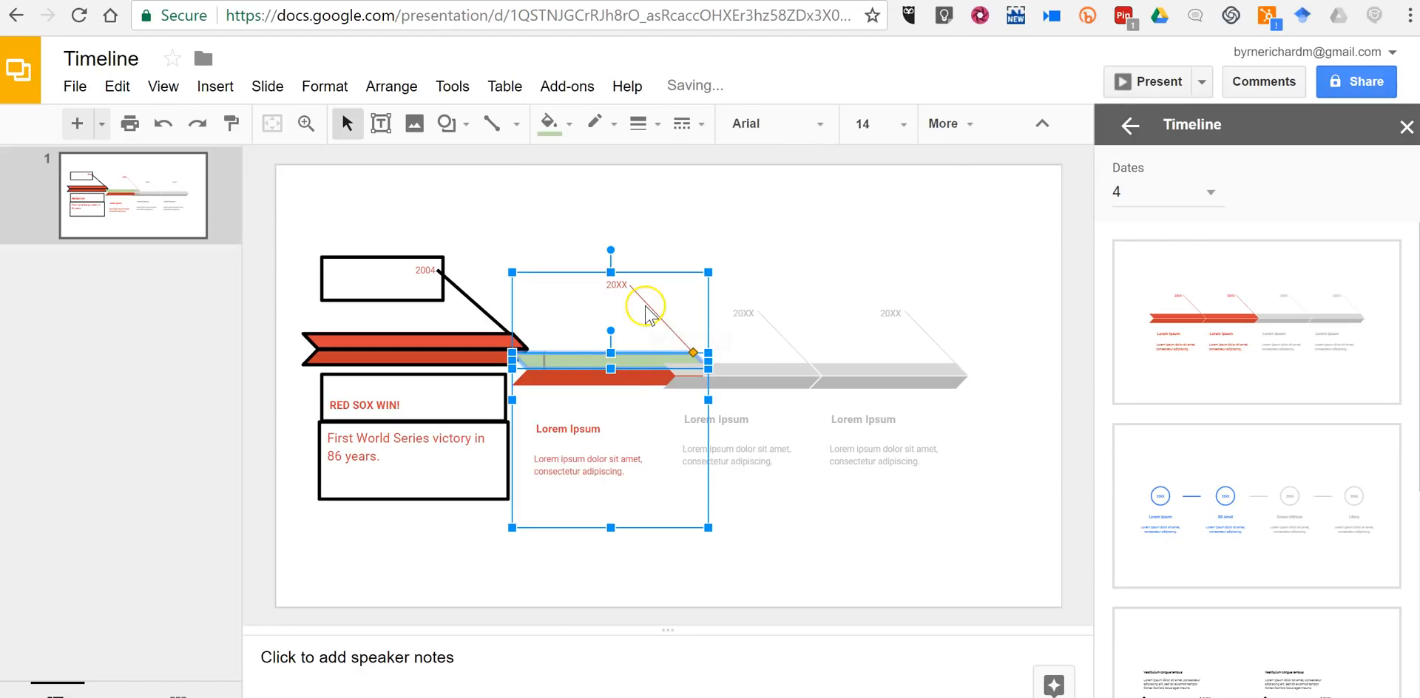
pyautogui.moveTo(648, 312); pyautogui.dragTo(629, 362)
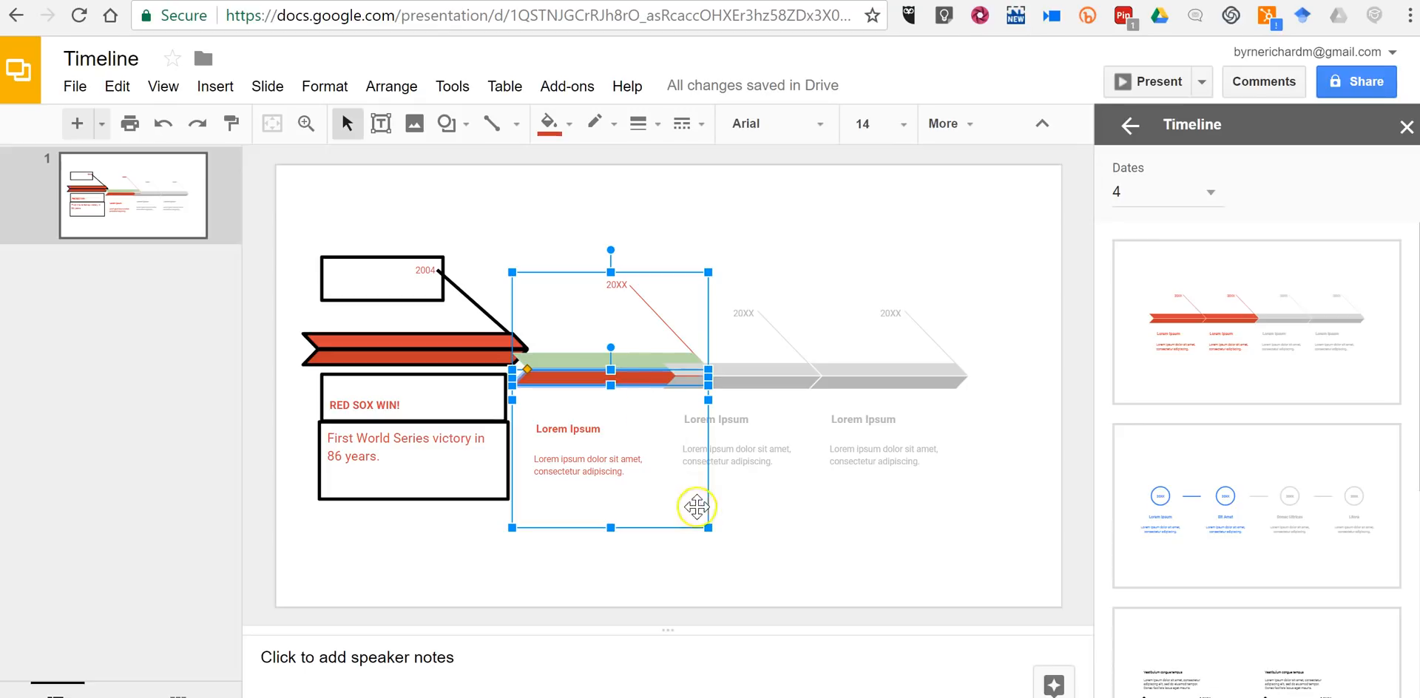
pyautogui.moveTo(678, 525)
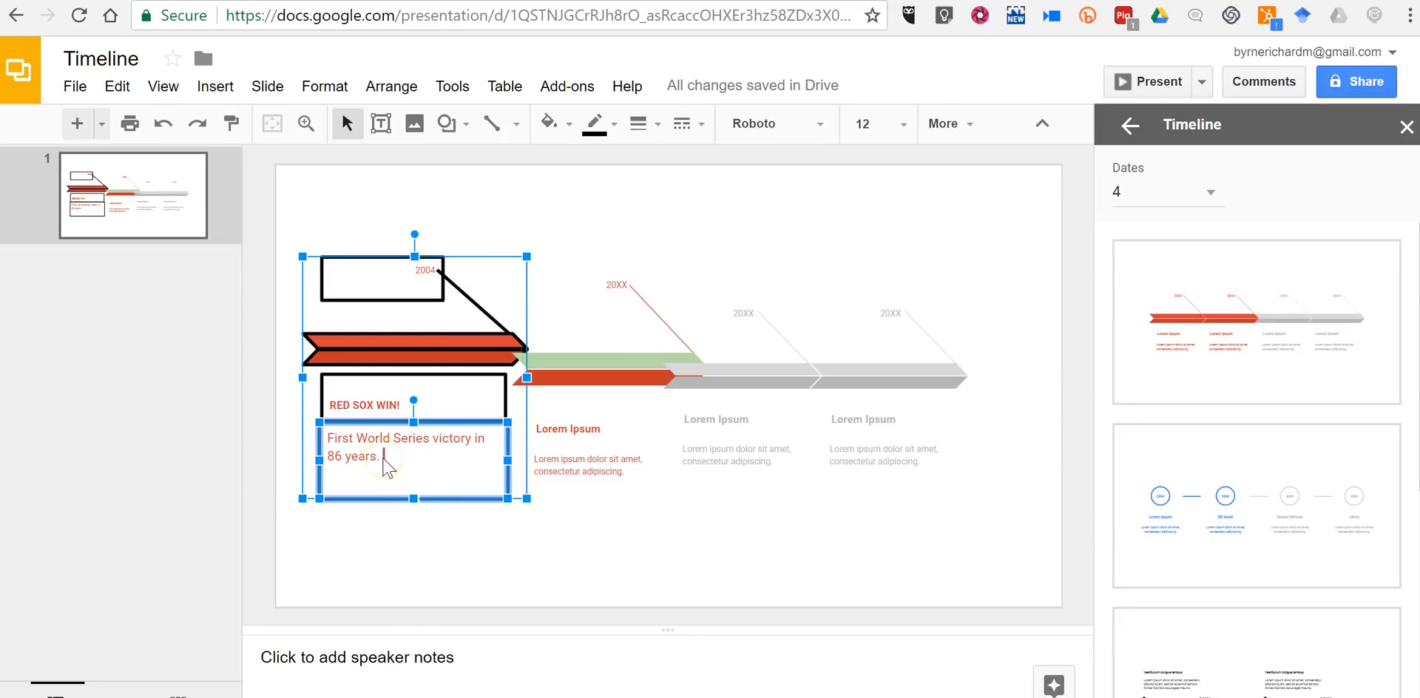
# - Upload the rooftop photo, shrink it to a thumbnail, and position it below the caption
pyautogui.click(414, 124)
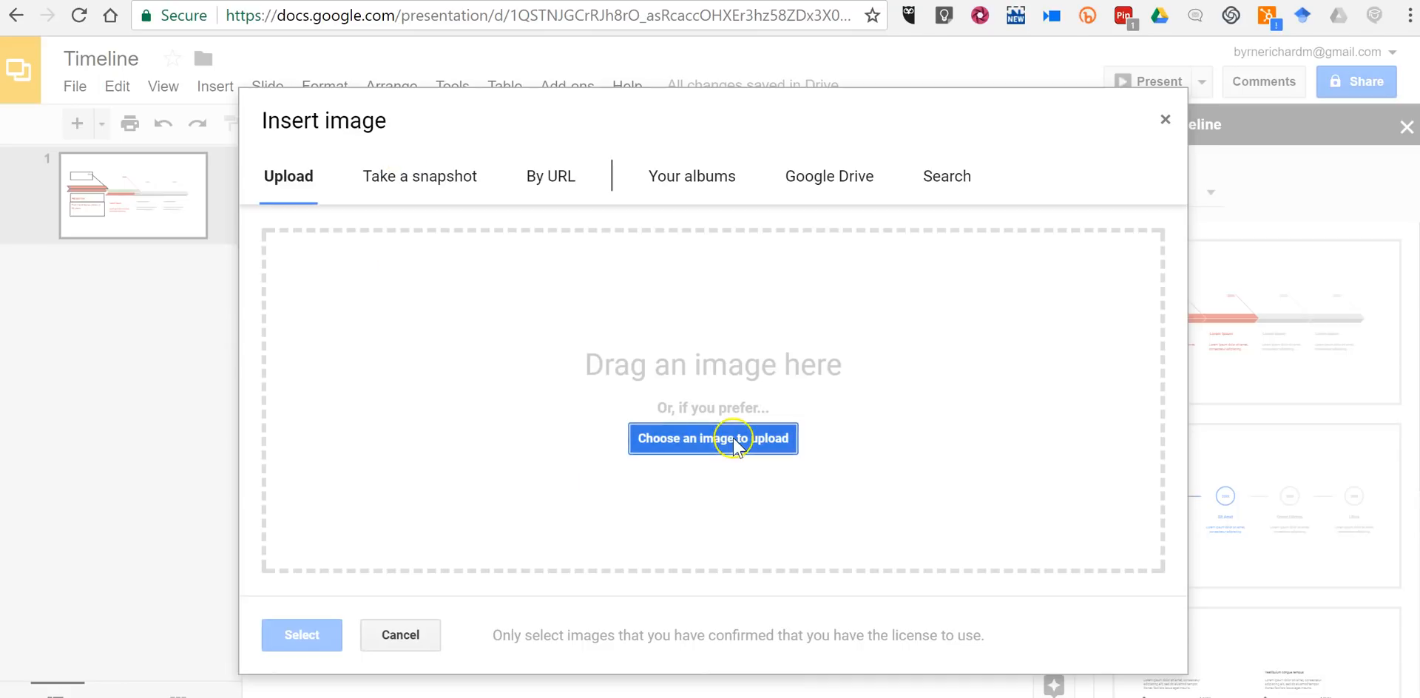
pyautogui.click(711, 439)
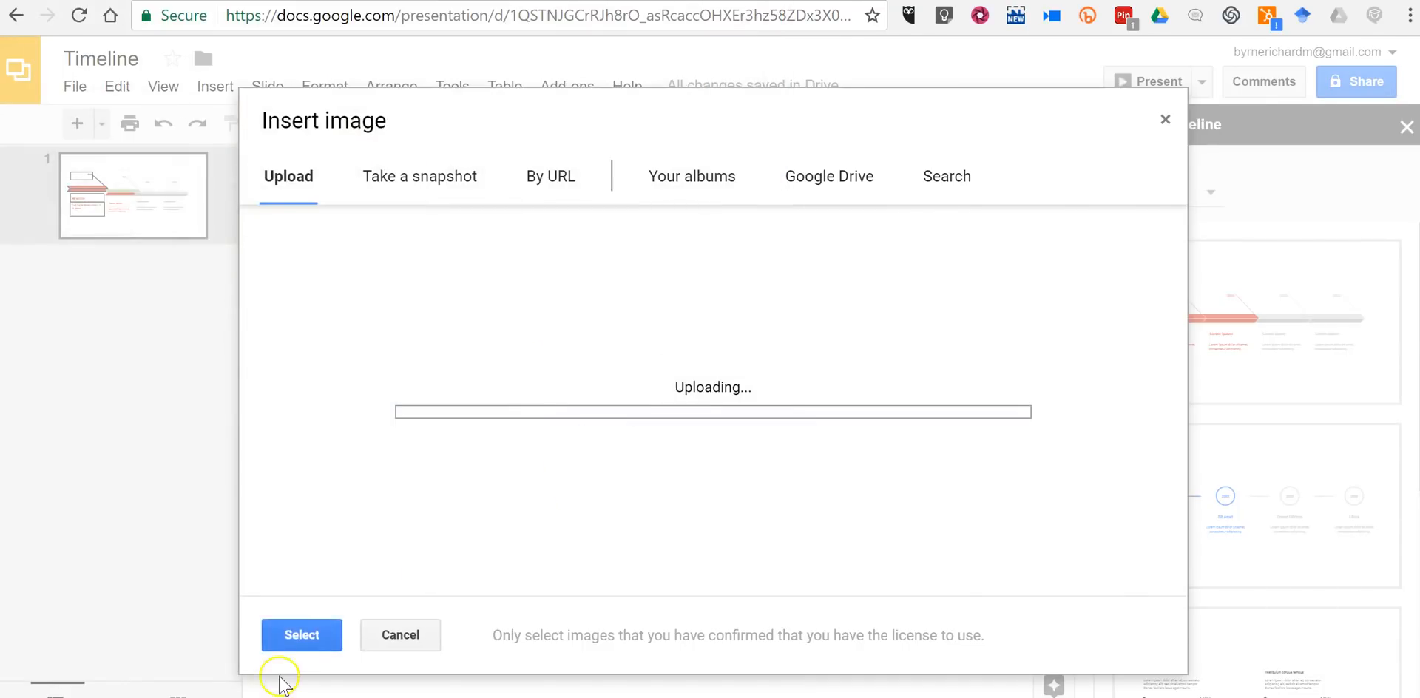
pyautogui.click(302, 635)
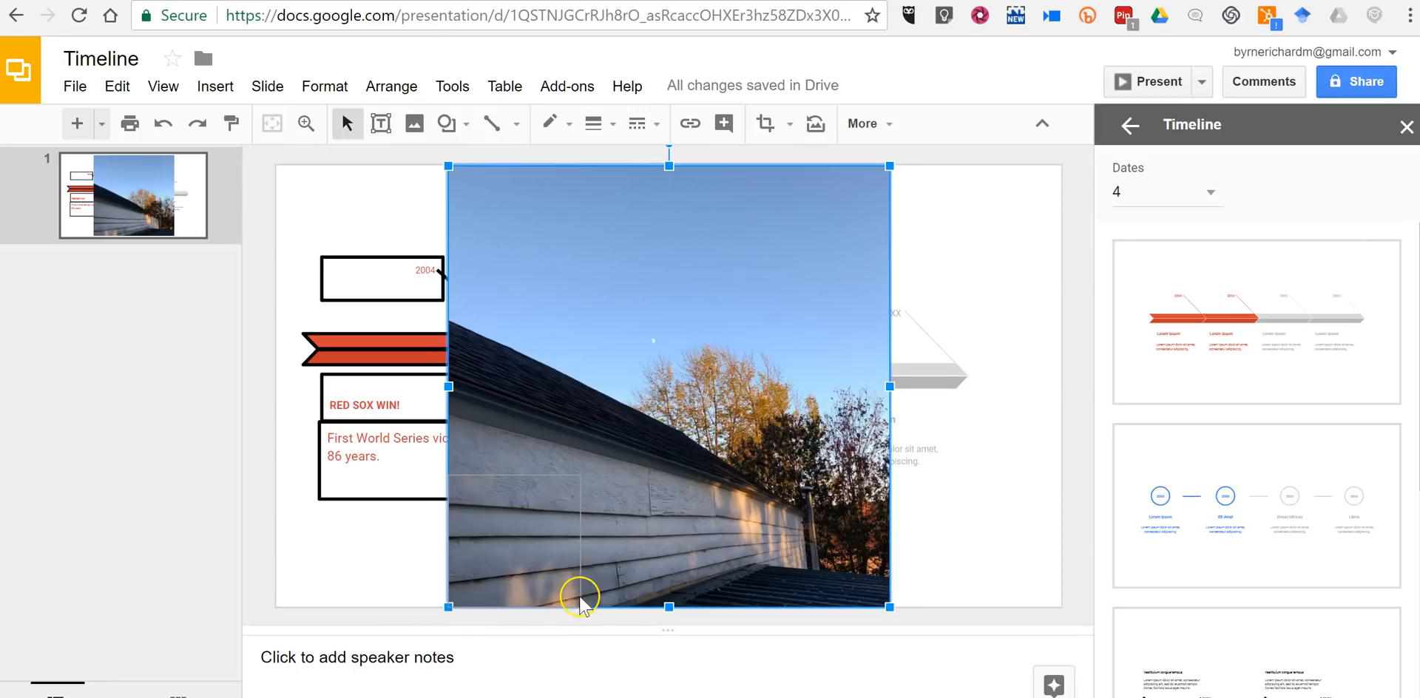
pyautogui.moveTo(888, 605); pyautogui.dragTo(582, 605)
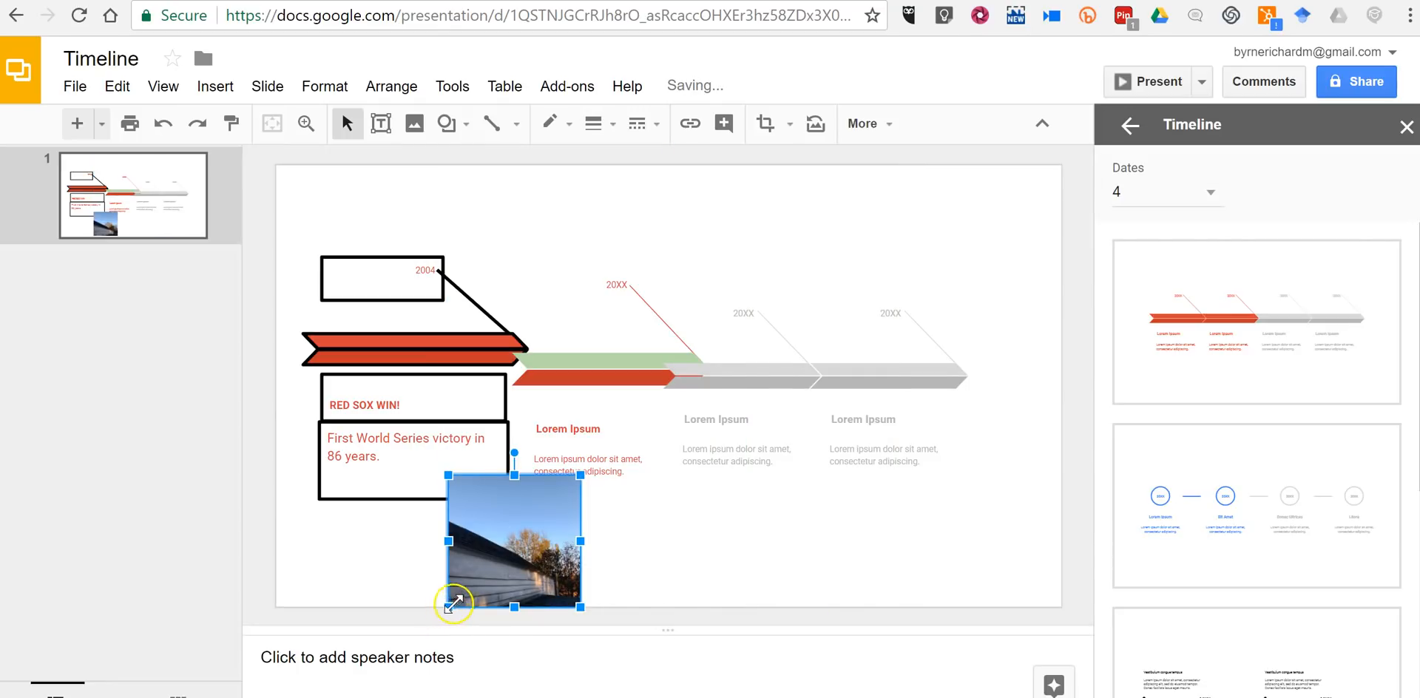
pyautogui.moveTo(512, 540); pyautogui.dragTo(535, 519)
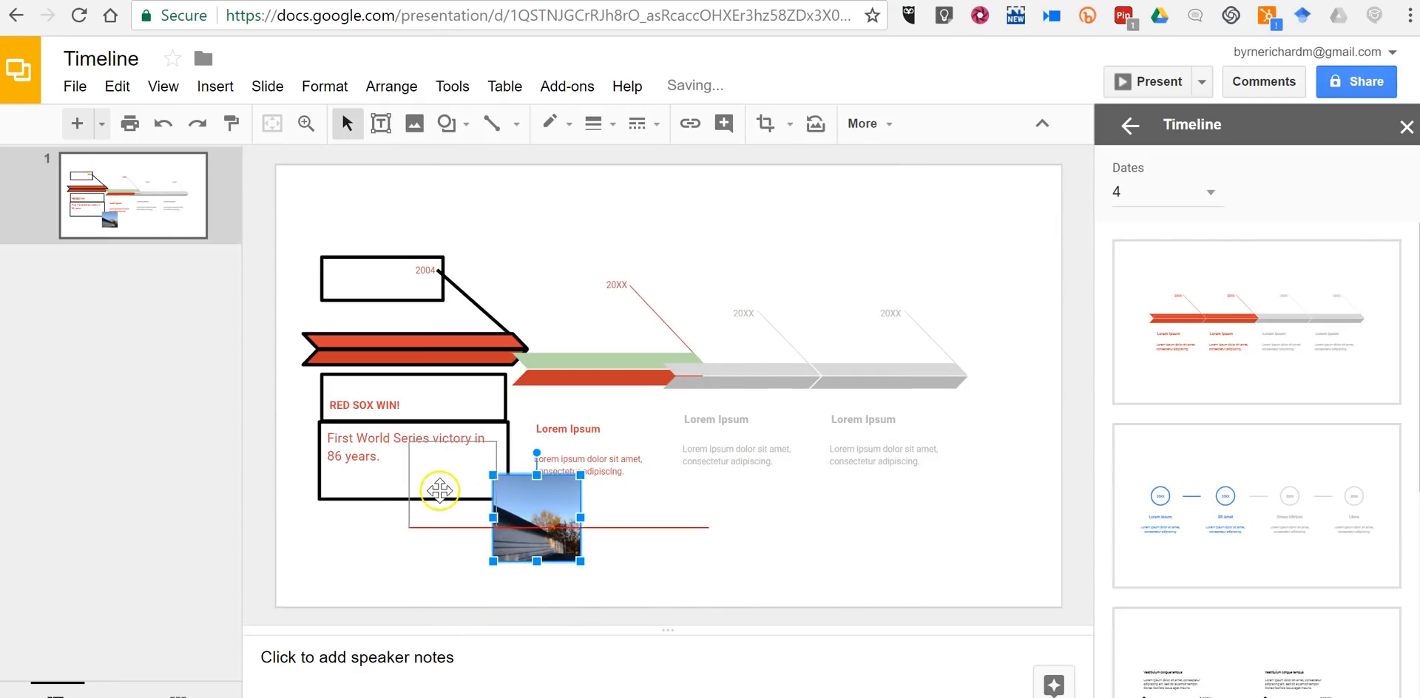
pyautogui.moveTo(534, 516); pyautogui.dragTo(415, 504)
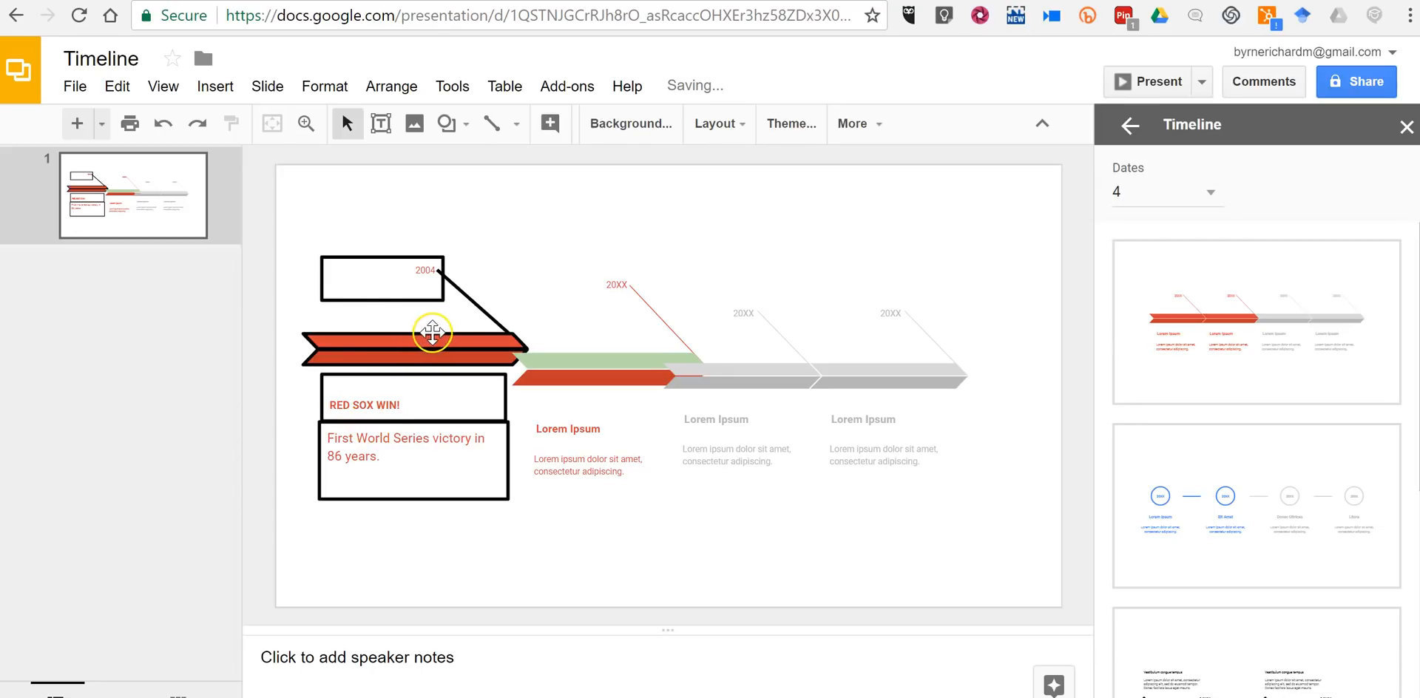
# - Start a video insert and search YouTube for 'red sox win world series 20'
pyautogui.click(214, 86)
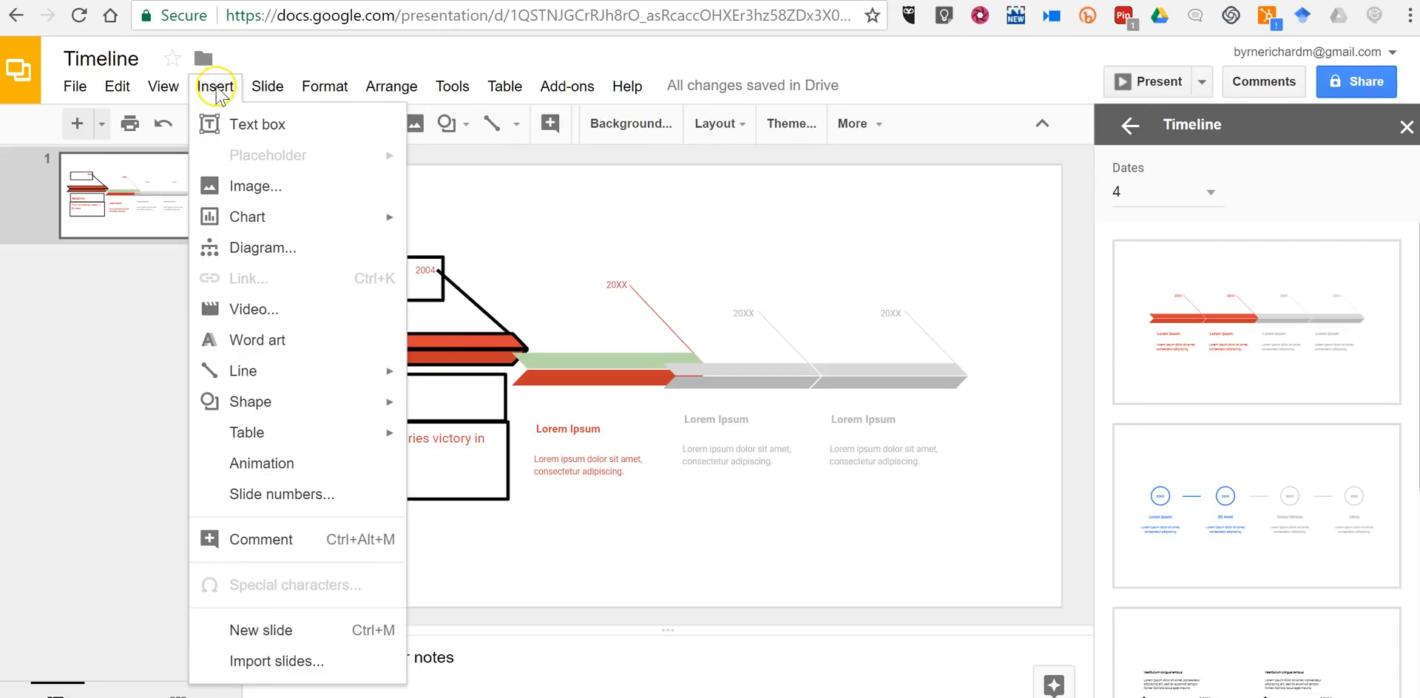
pyautogui.click(254, 309)
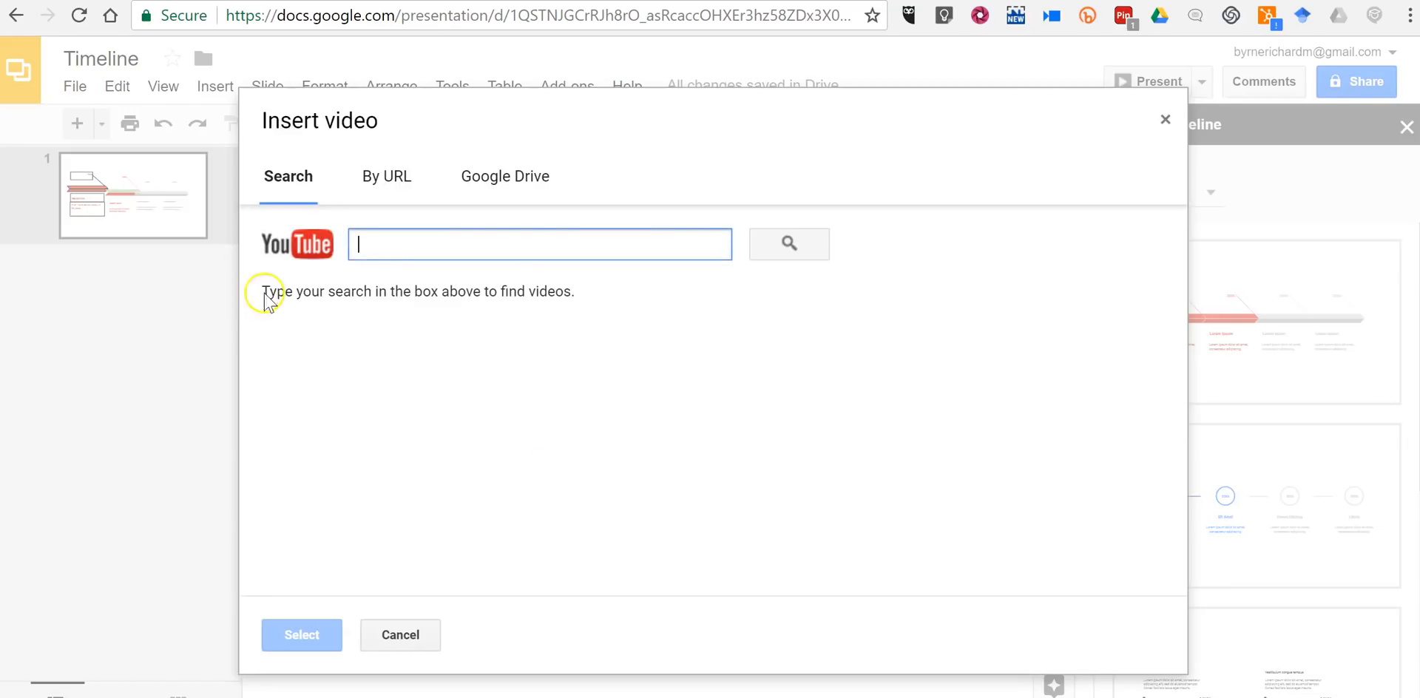
pyautogui.write('red')
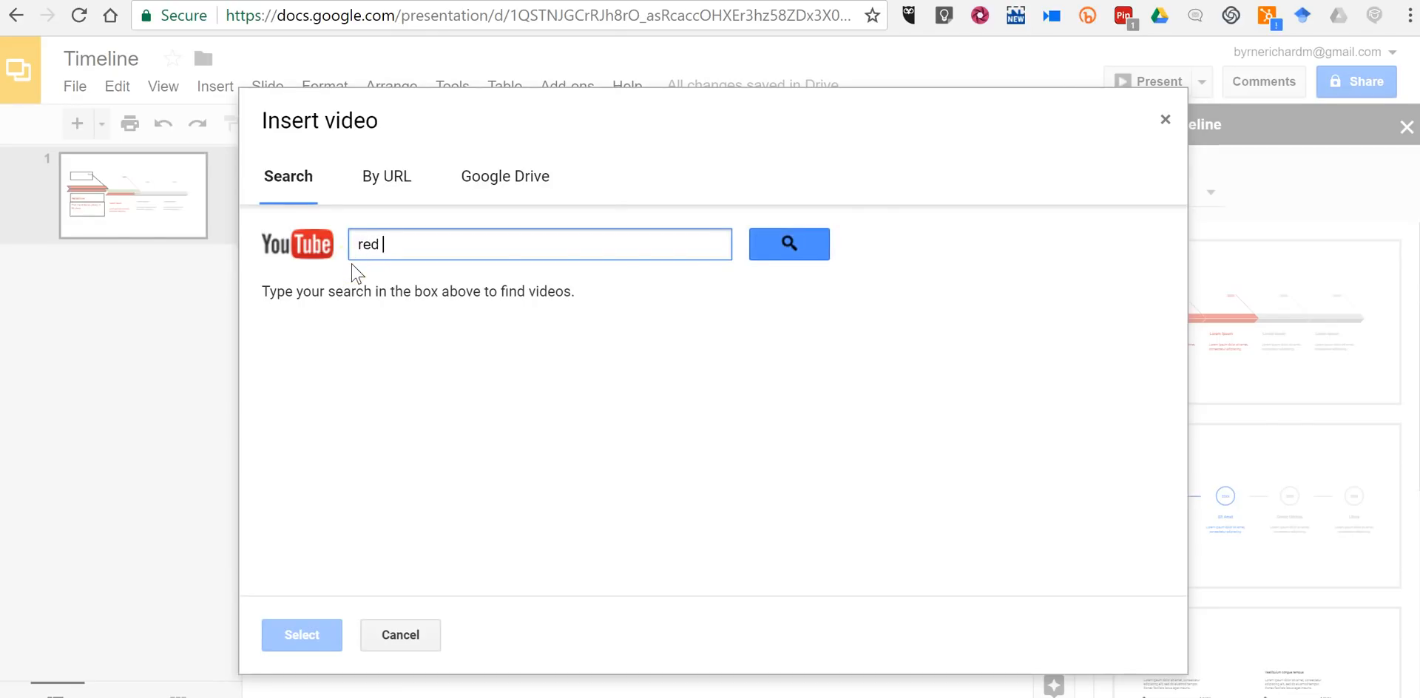
pyautogui.write('sox win world')
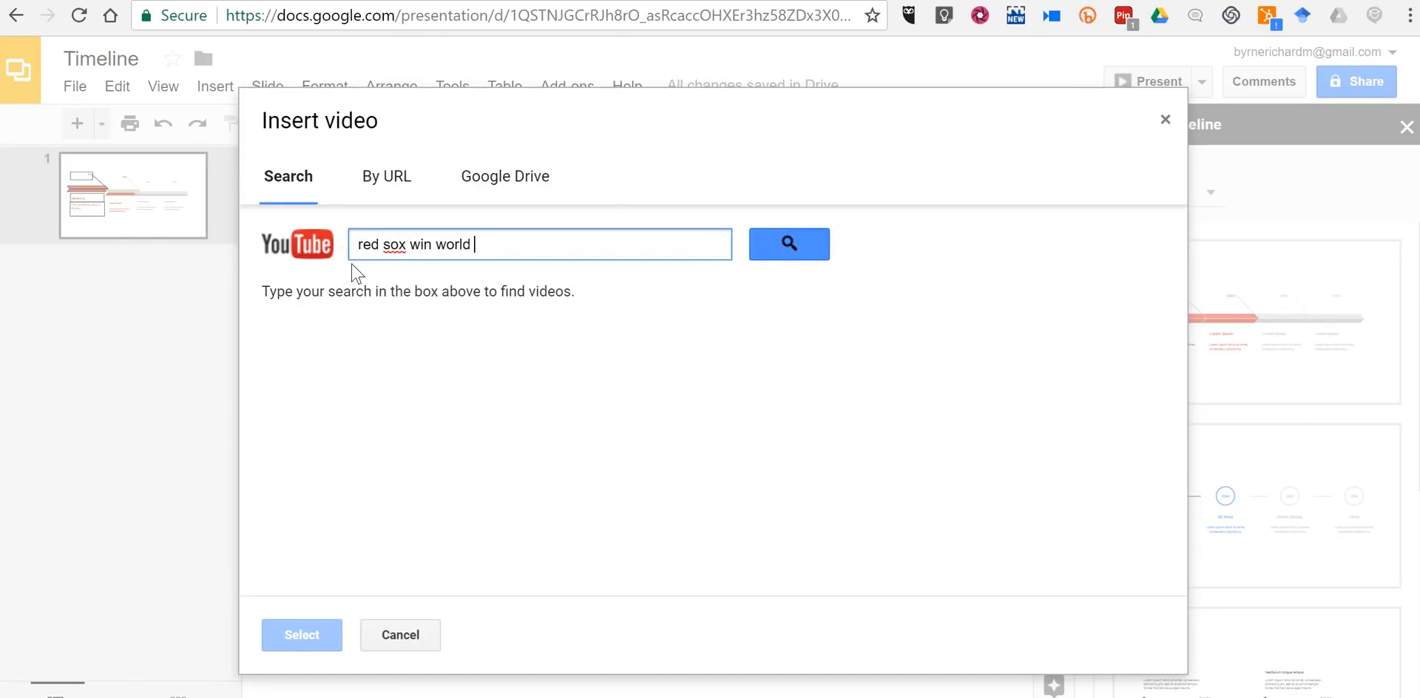
pyautogui.write('series 2004')
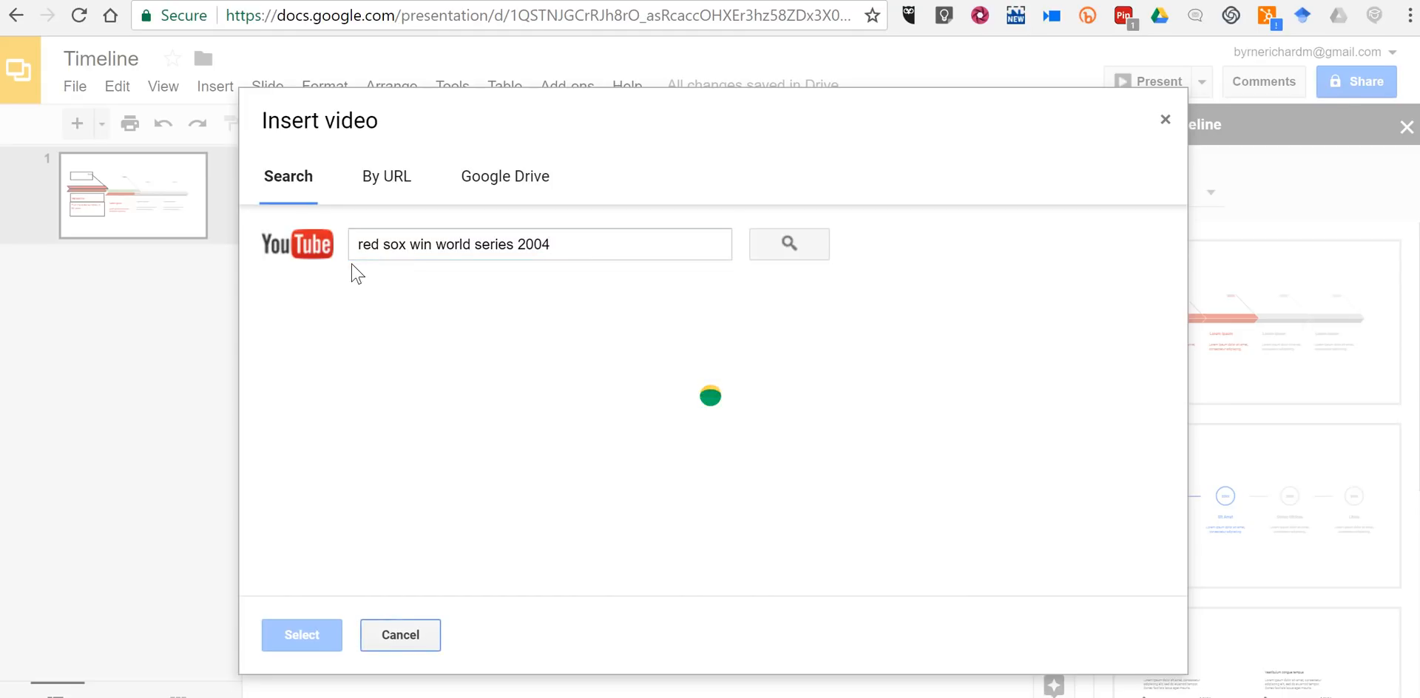
# - Insert the Red Sox break the "Curse" clip and place it below the 2004 text
pyautogui.click(787, 243)
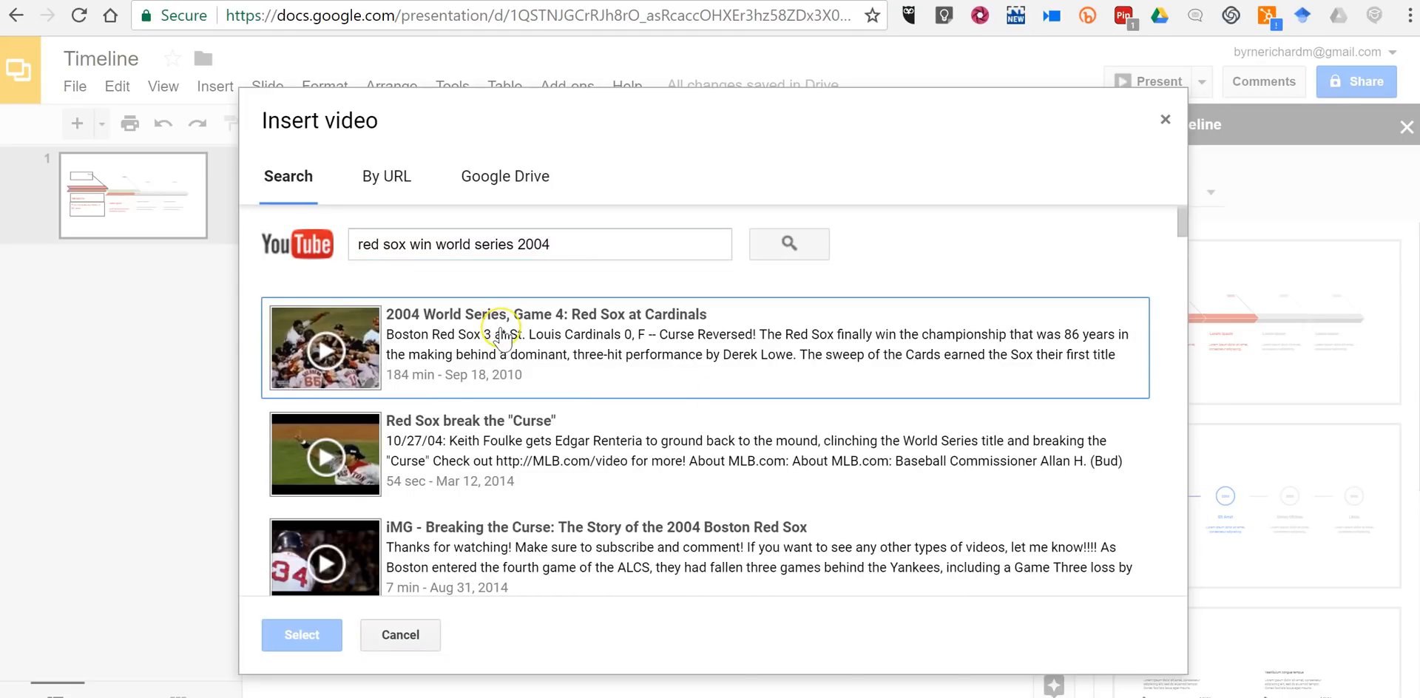
pyautogui.click(701, 455)
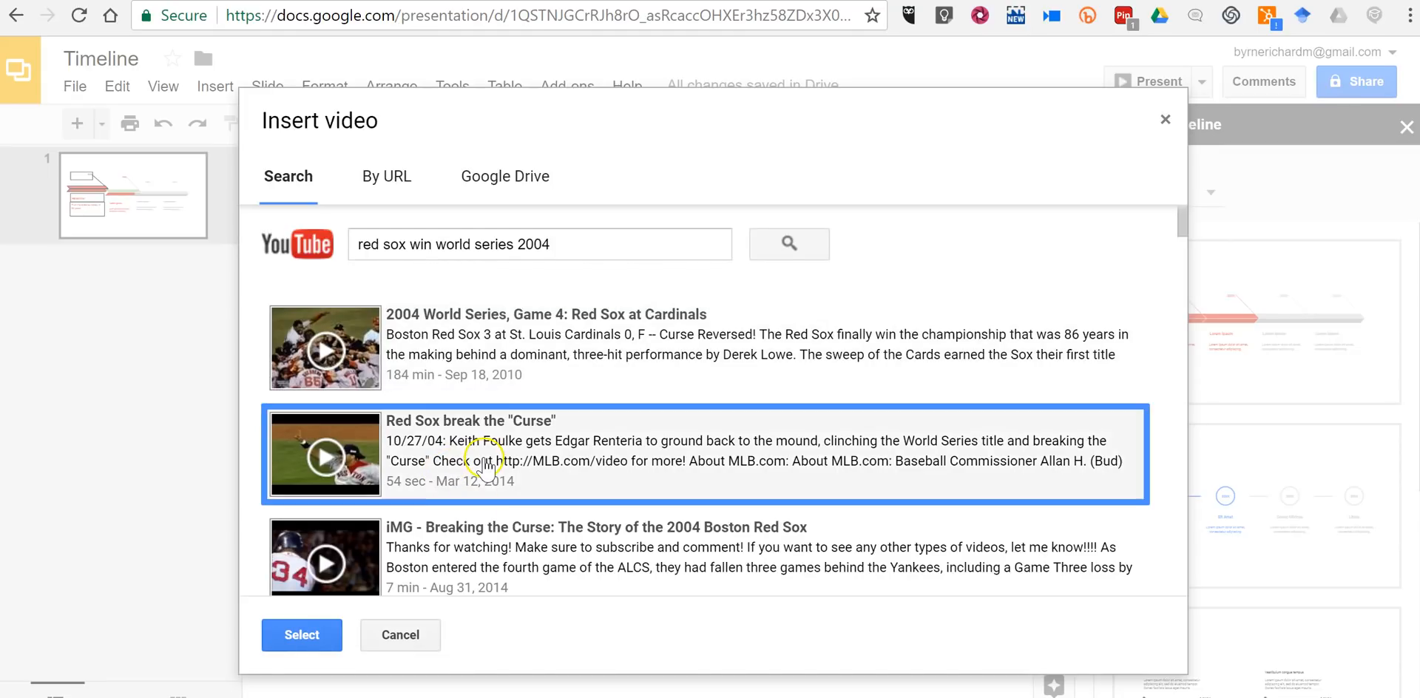
pyautogui.click(300, 634)
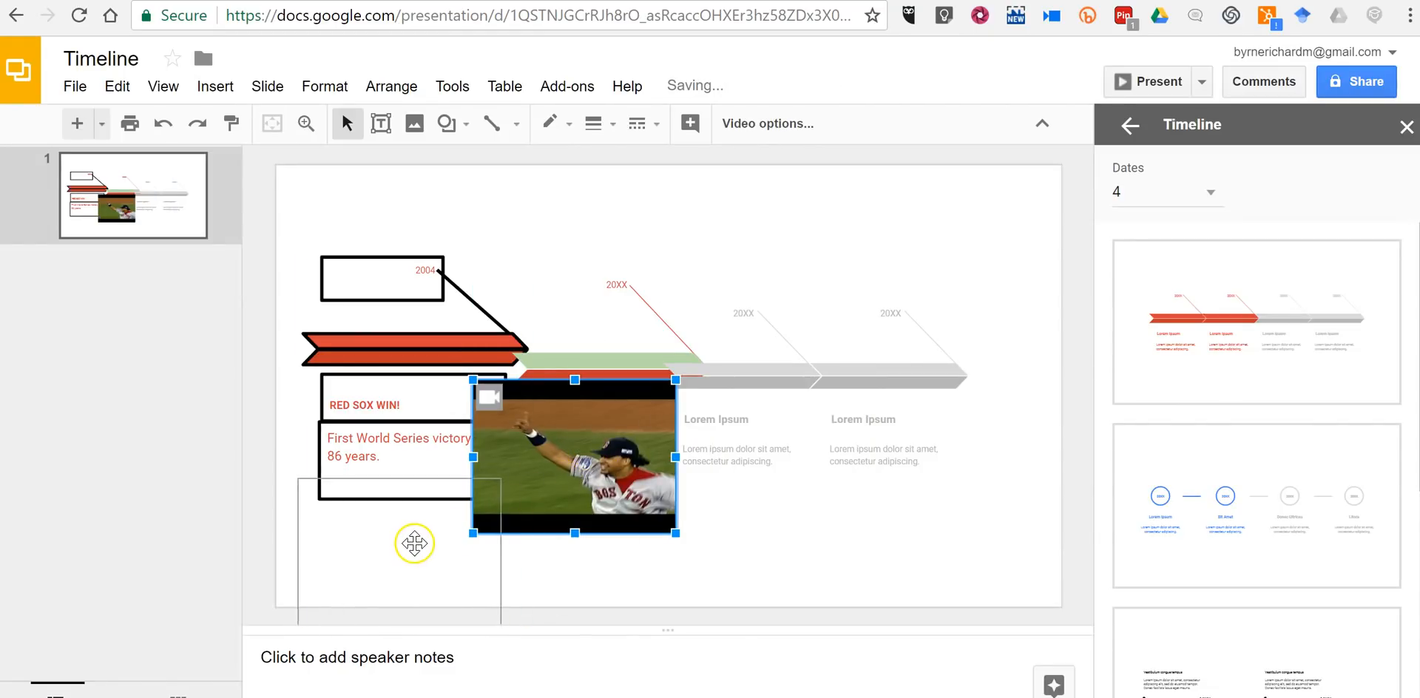
pyautogui.moveTo(572, 456); pyautogui.dragTo(415, 548)
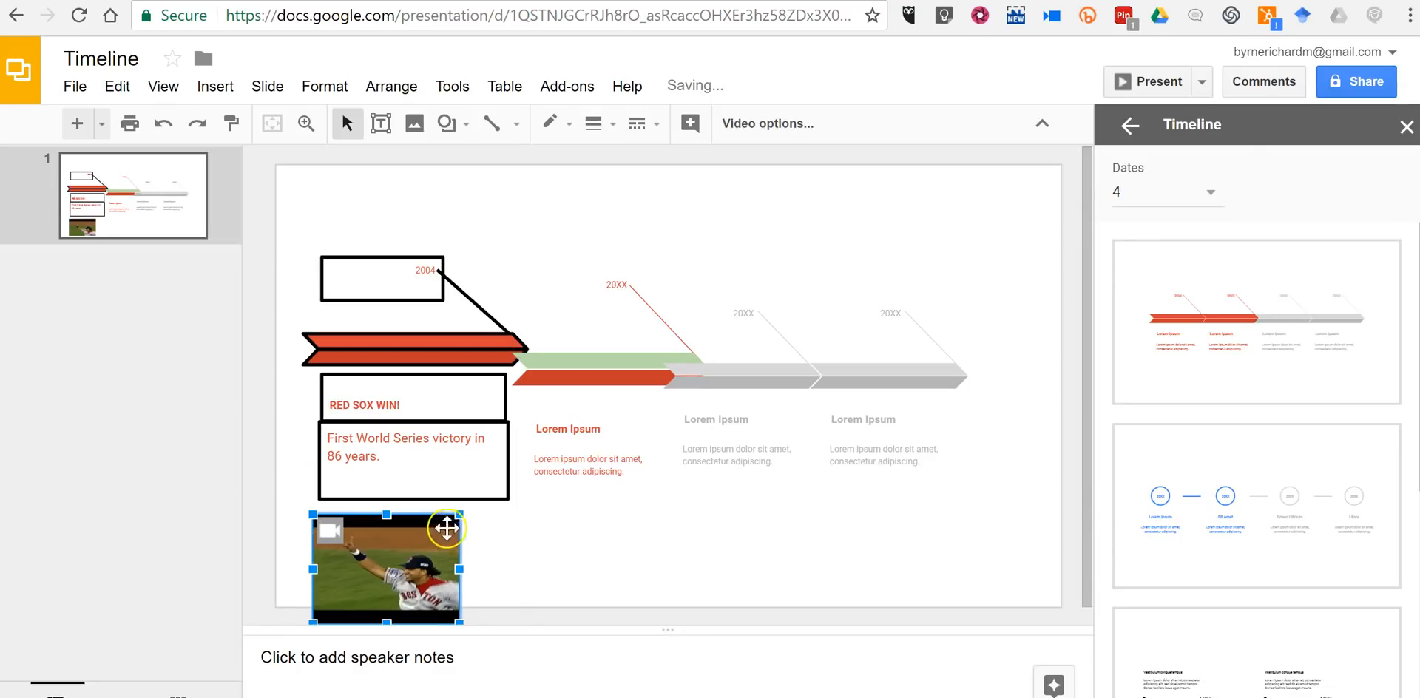
pyautogui.moveTo(445, 528); pyautogui.dragTo(424, 536)
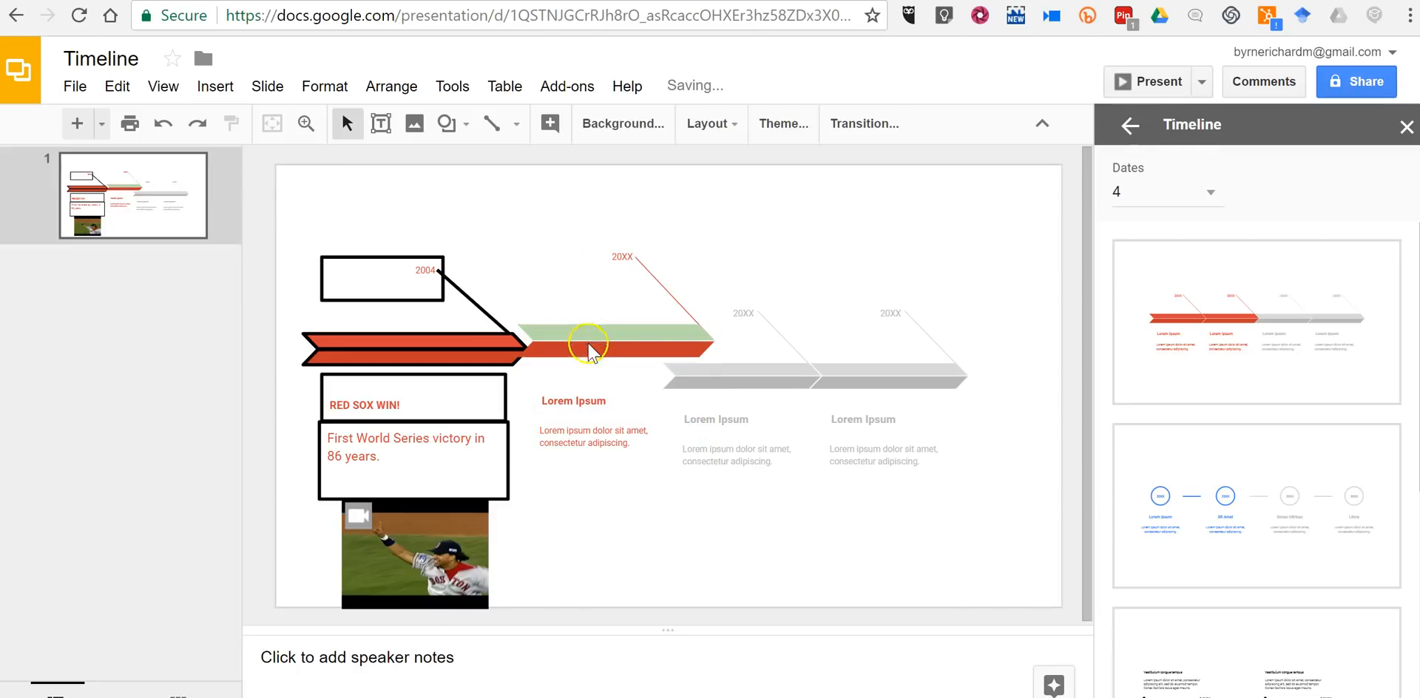
# - Select the second timeline arrow group and open the File menu
pyautogui.click(589, 344)
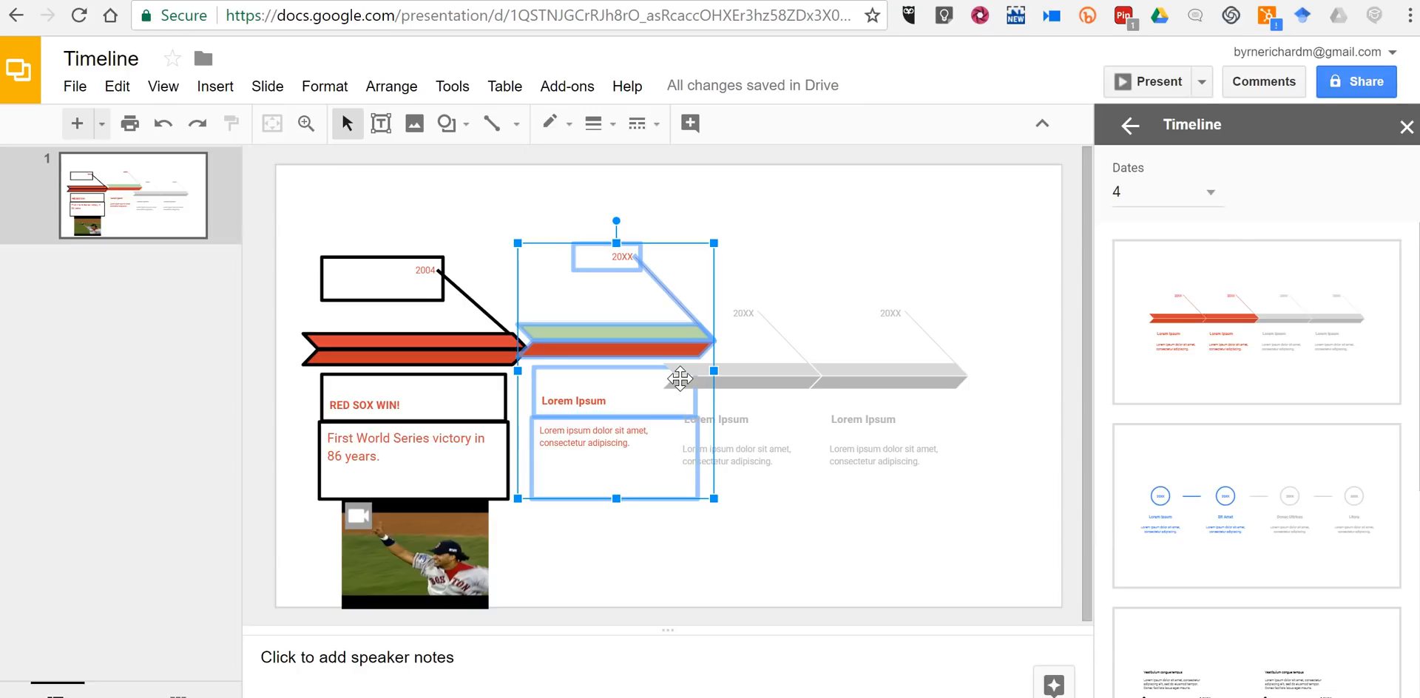
pyautogui.moveTo(680, 379)
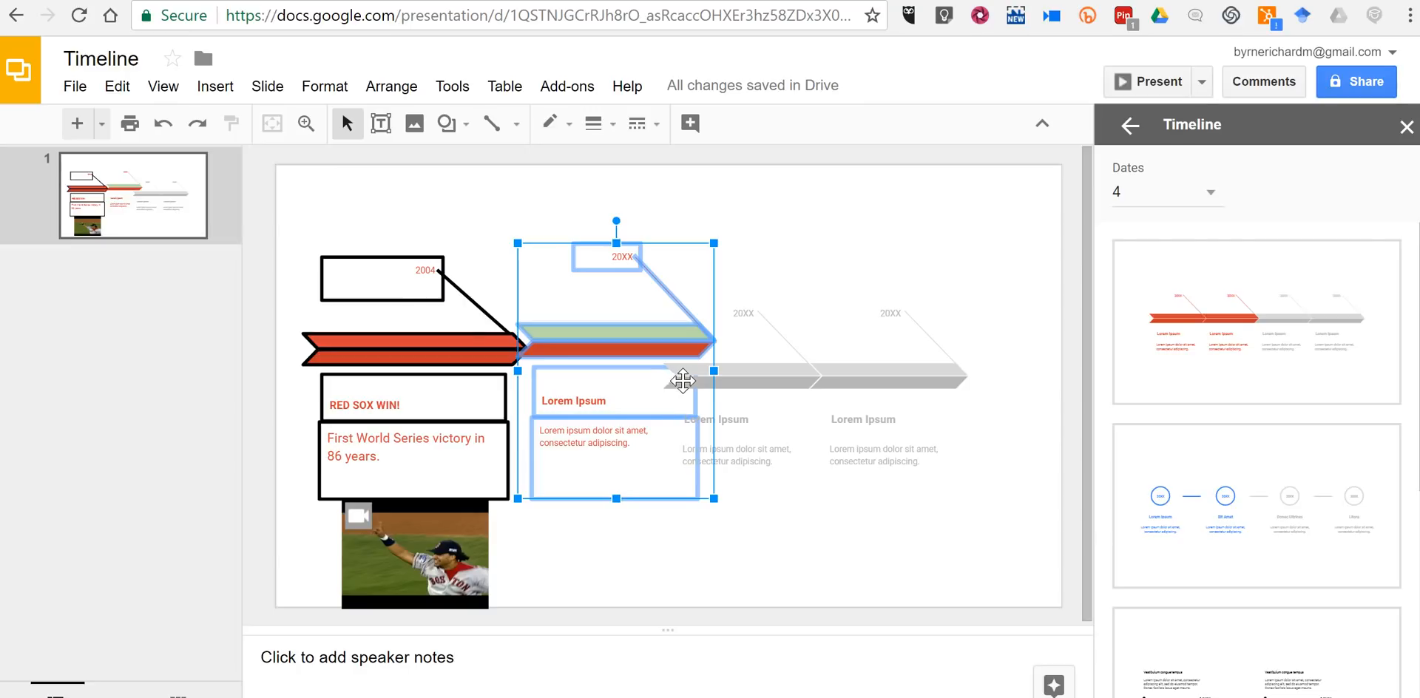
pyautogui.click(73, 85)
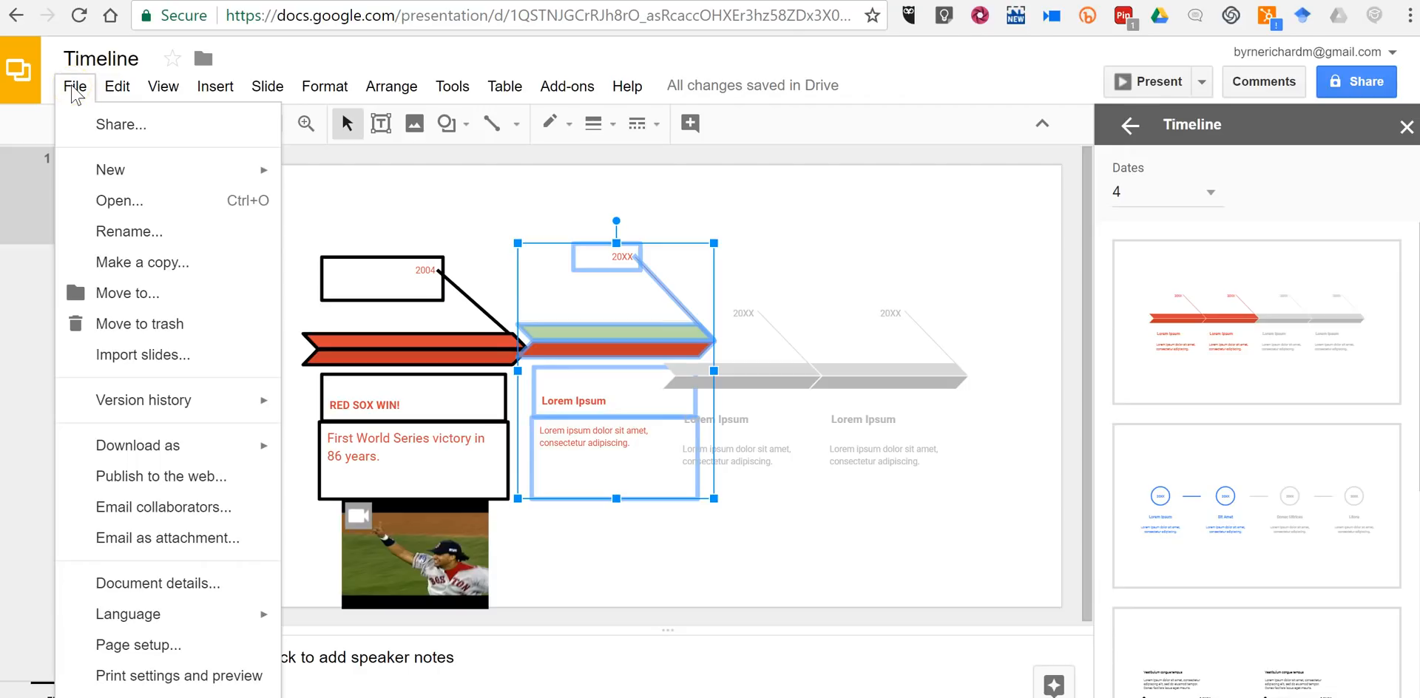
pyautogui.moveTo(105, 571)
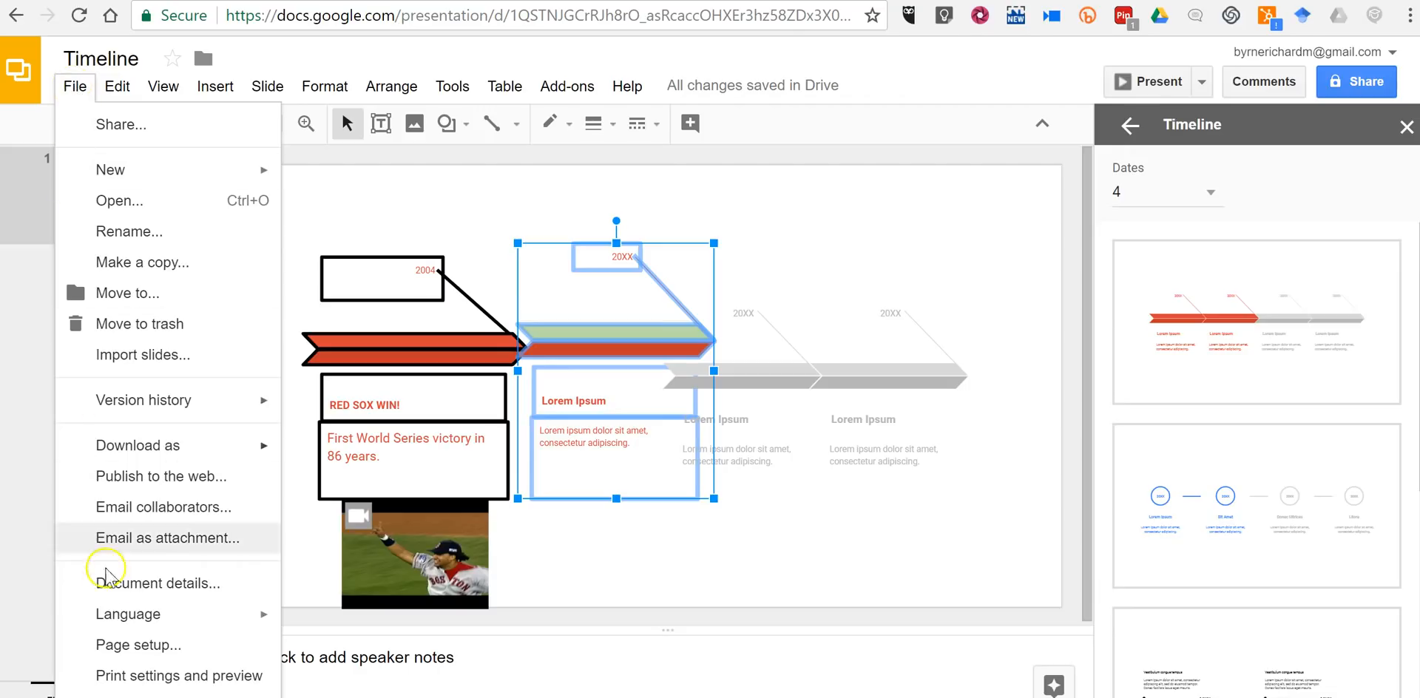
# - Resize the Timeline deck to a custom 12 × 7 inch page, then present it full screen
pyautogui.click(139, 645)
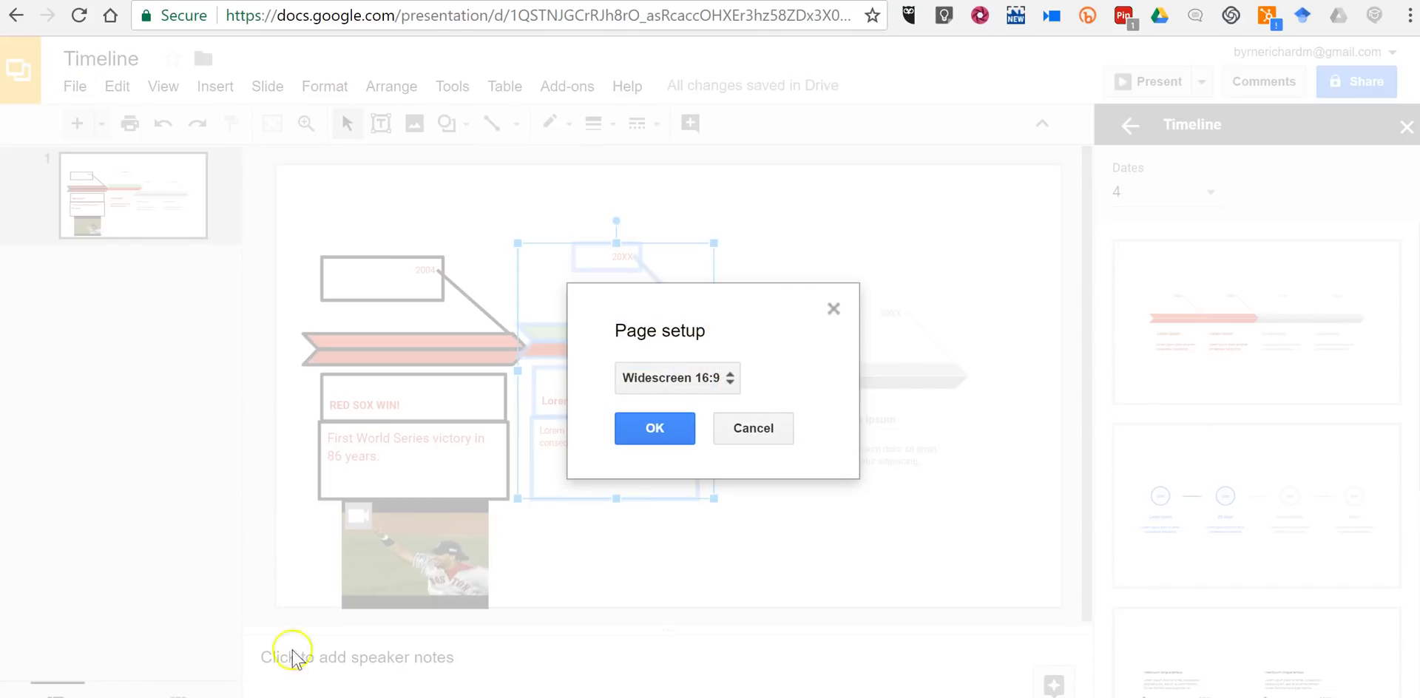
pyautogui.click(677, 378)
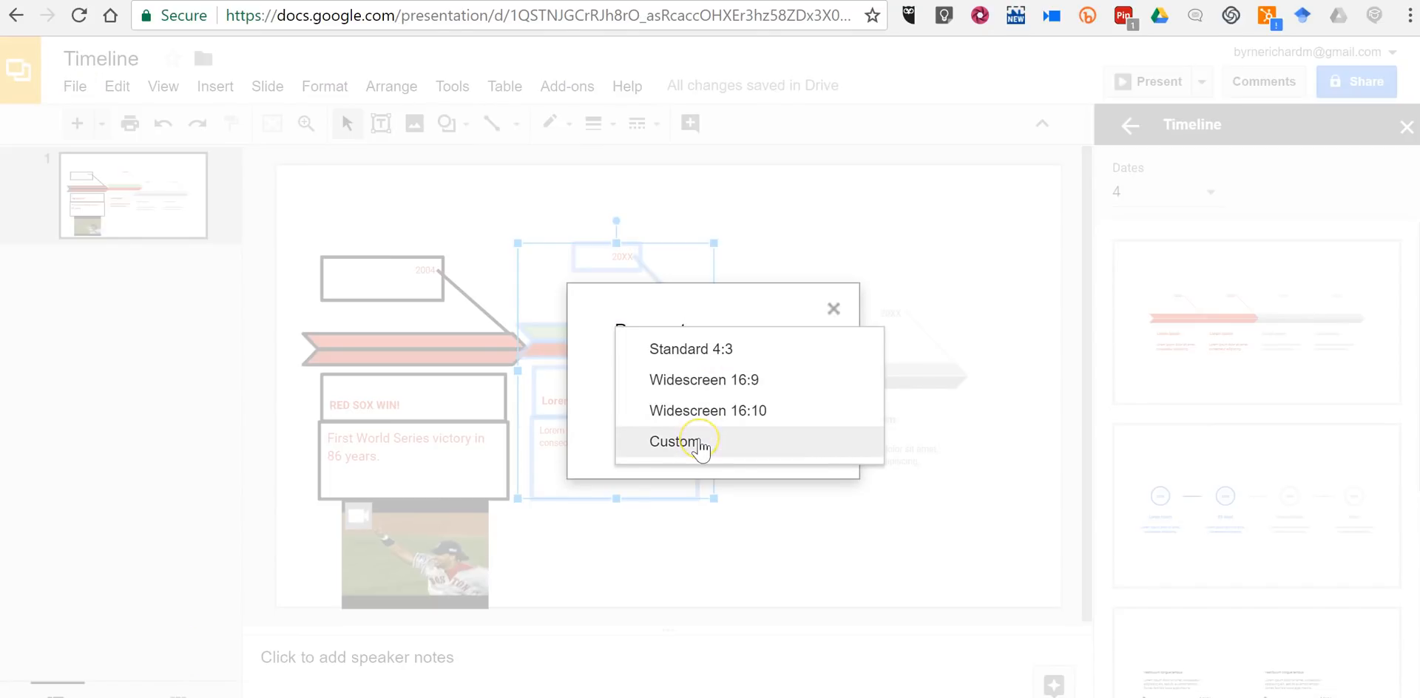
pyautogui.click(674, 440)
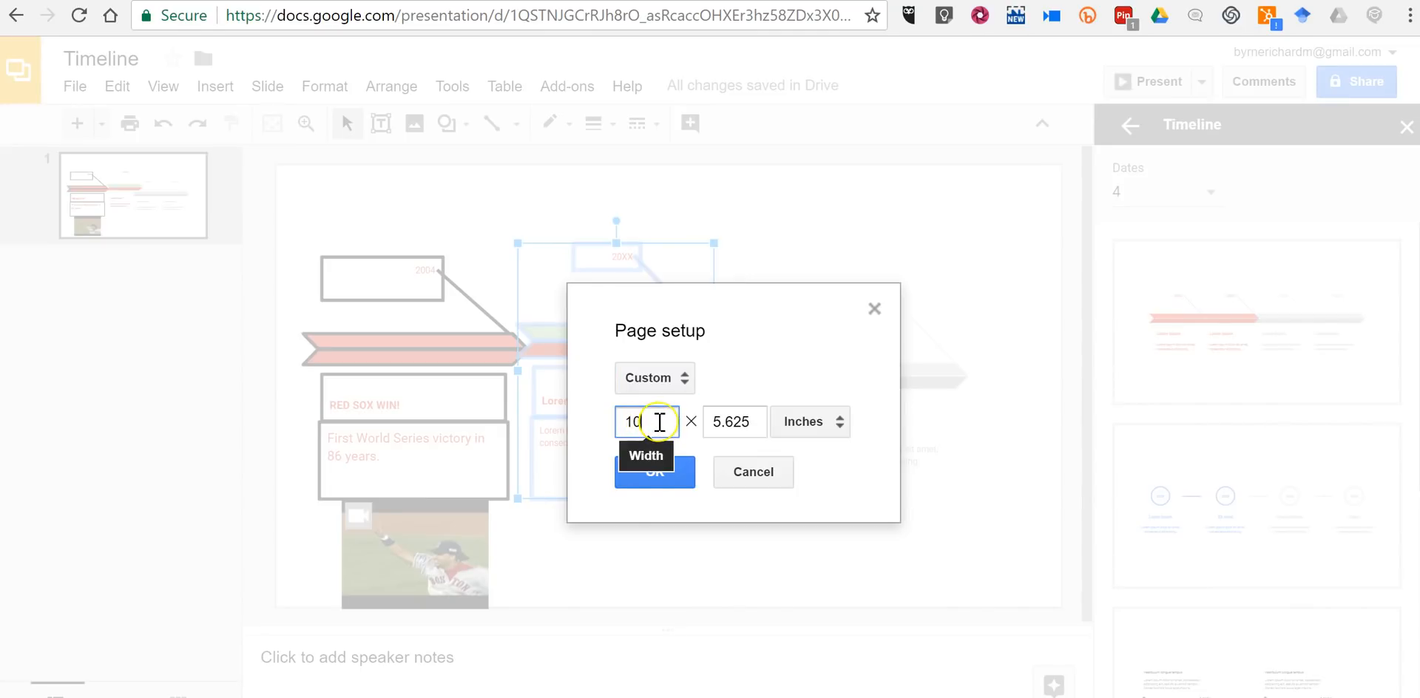
pyautogui.press('Backspace')
pyautogui.write('2')
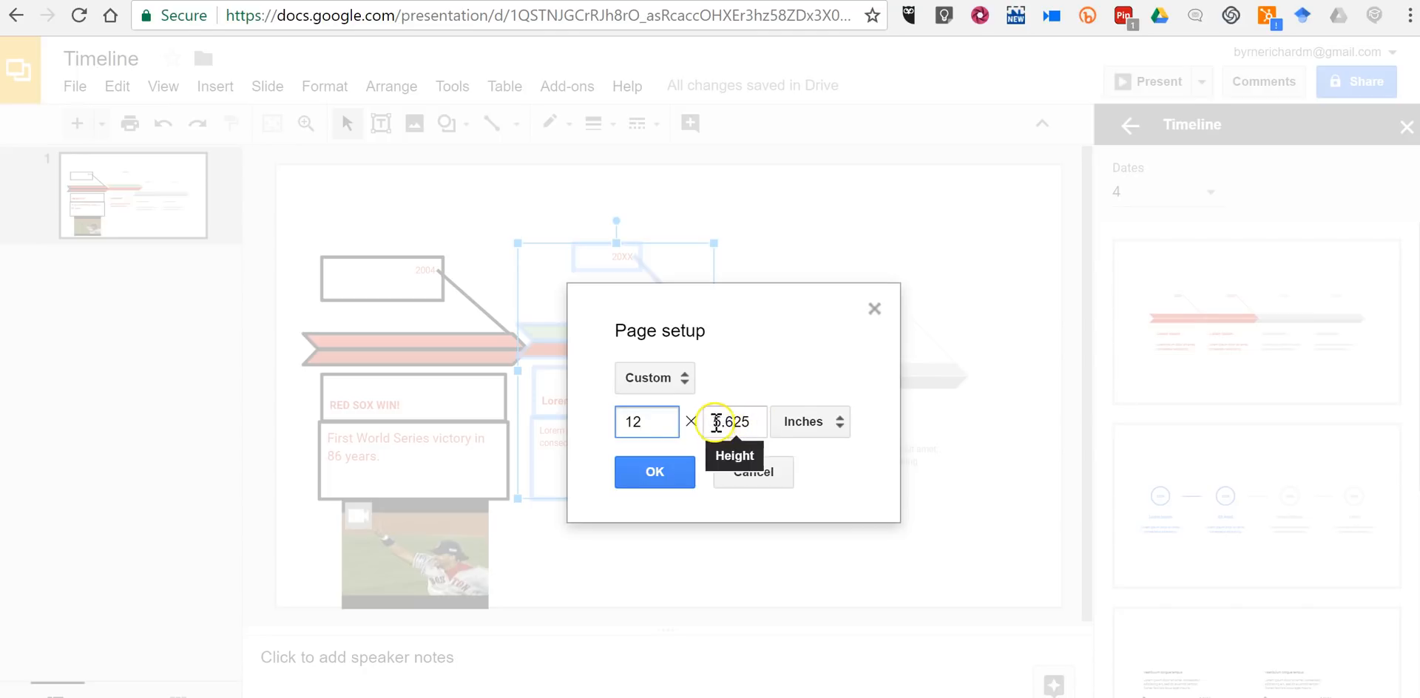
pyautogui.write('7')
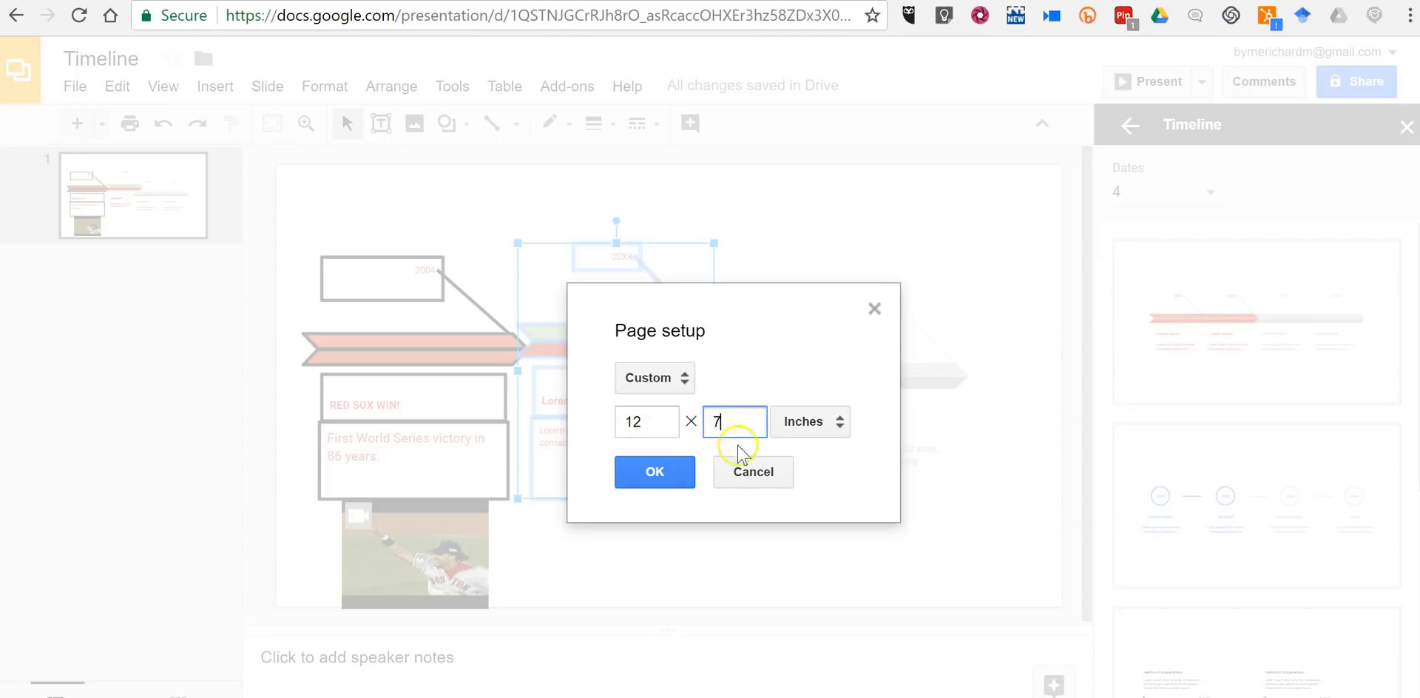
pyautogui.click(653, 472)
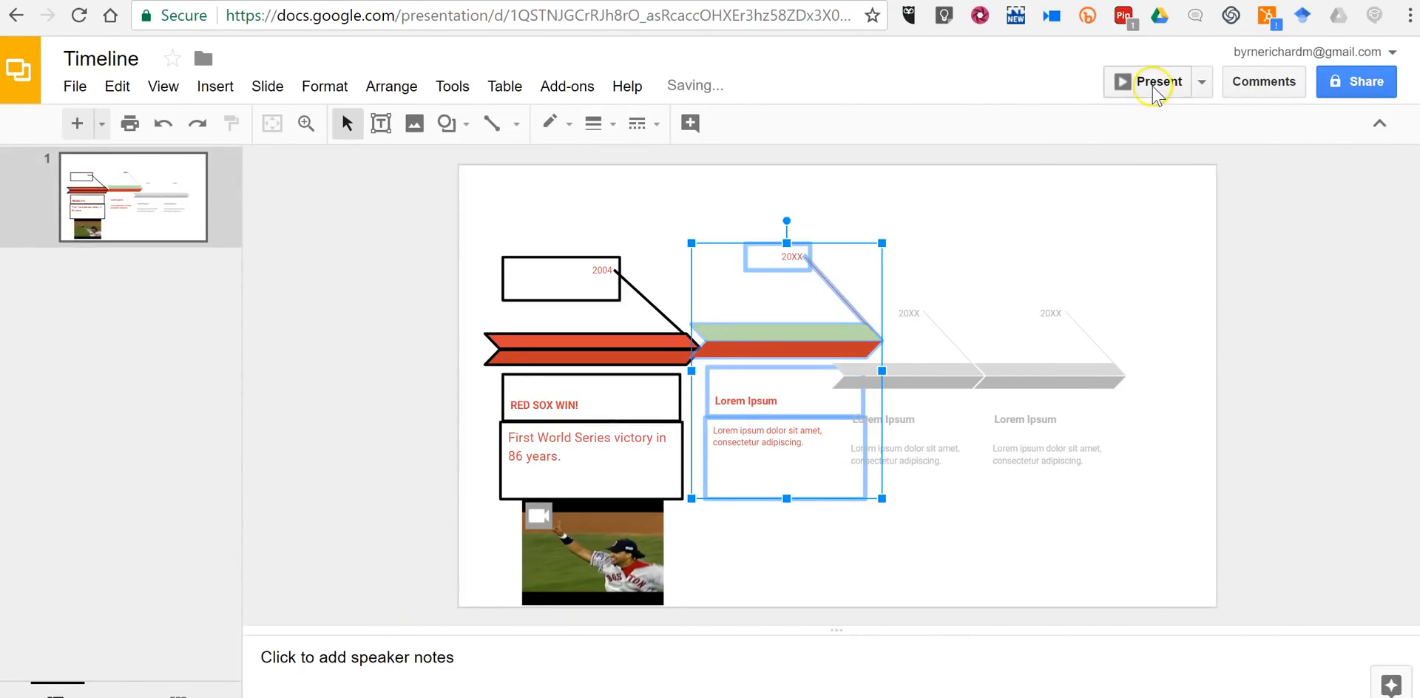
pyautogui.click(1156, 82)
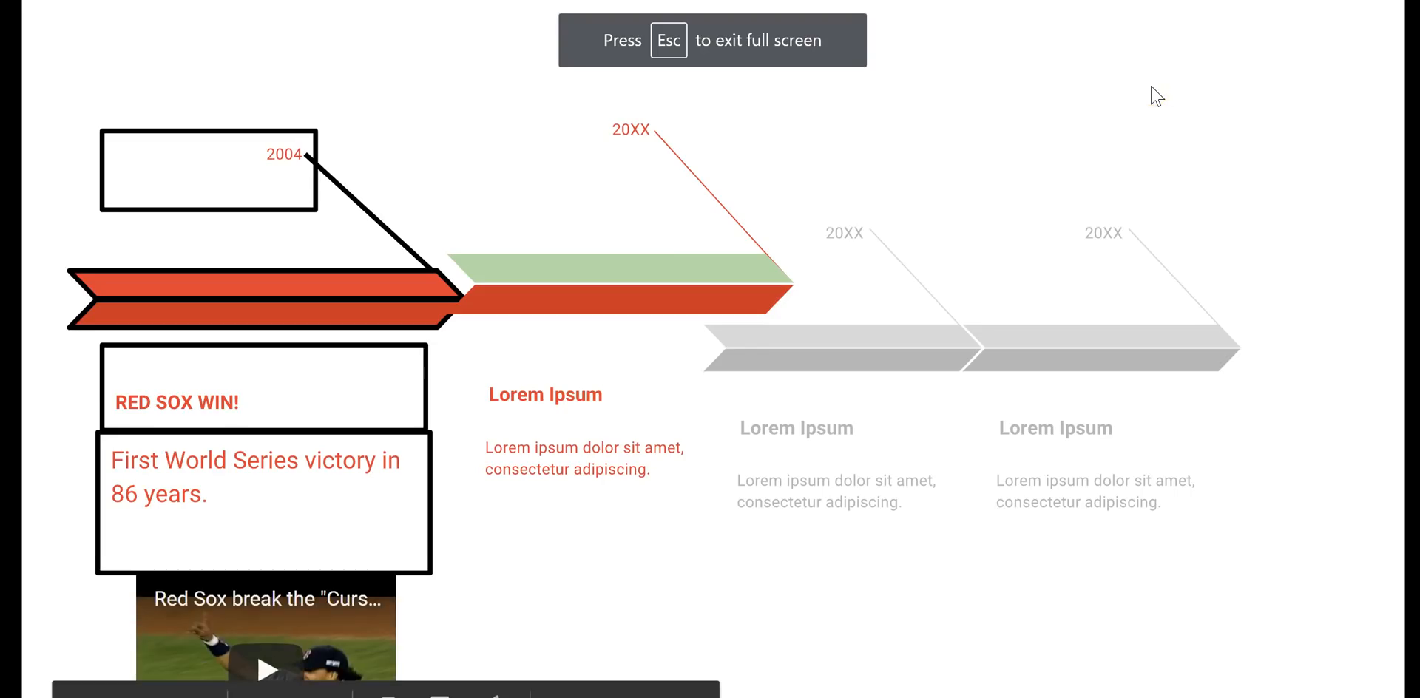